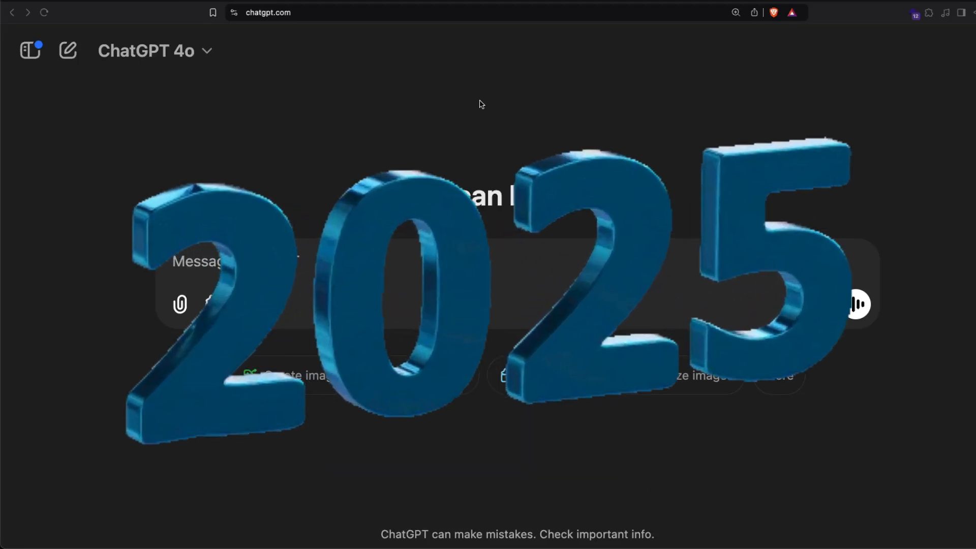
Show the model list with the GPT-4o with scheduled tasks beta option, closing and reopening it once
left_click(145, 51)
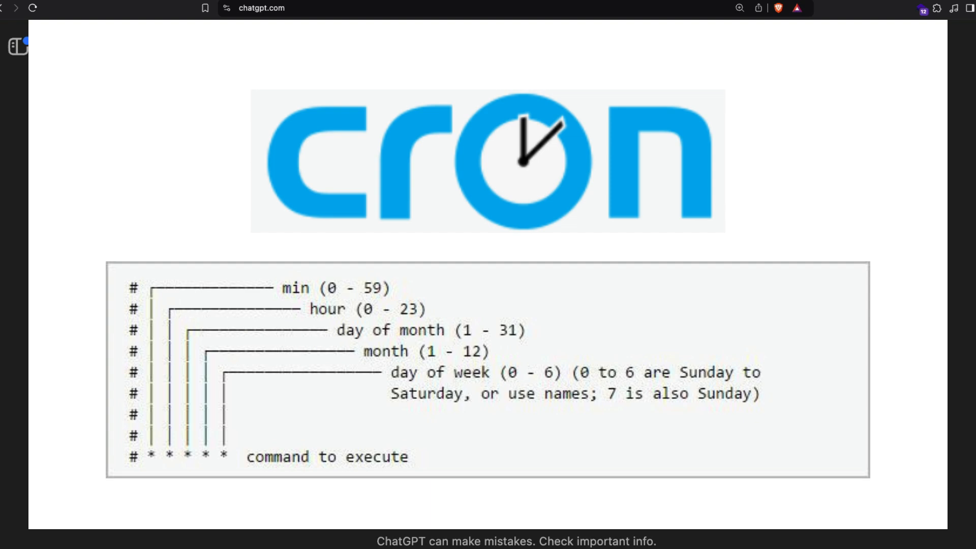
left_click(138, 46)
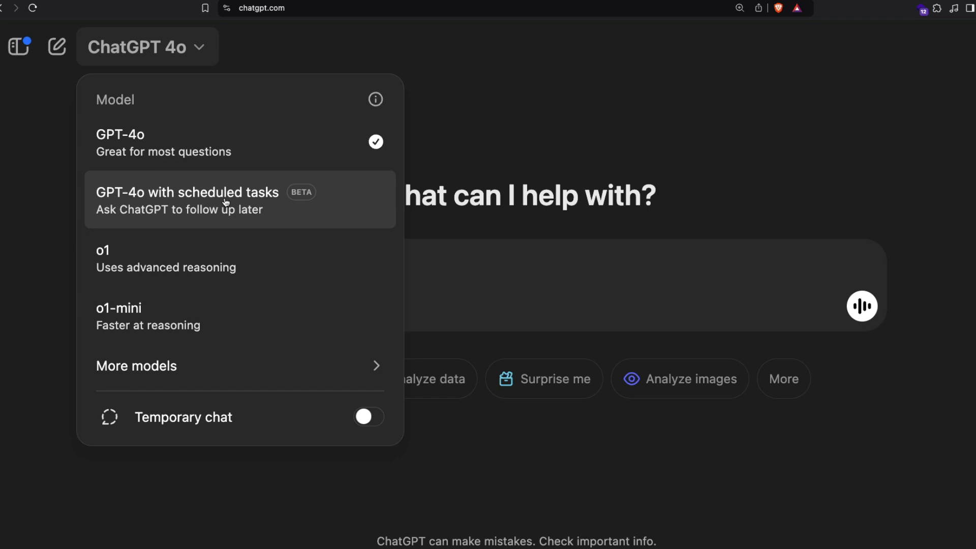
mouse_move(574, 147)
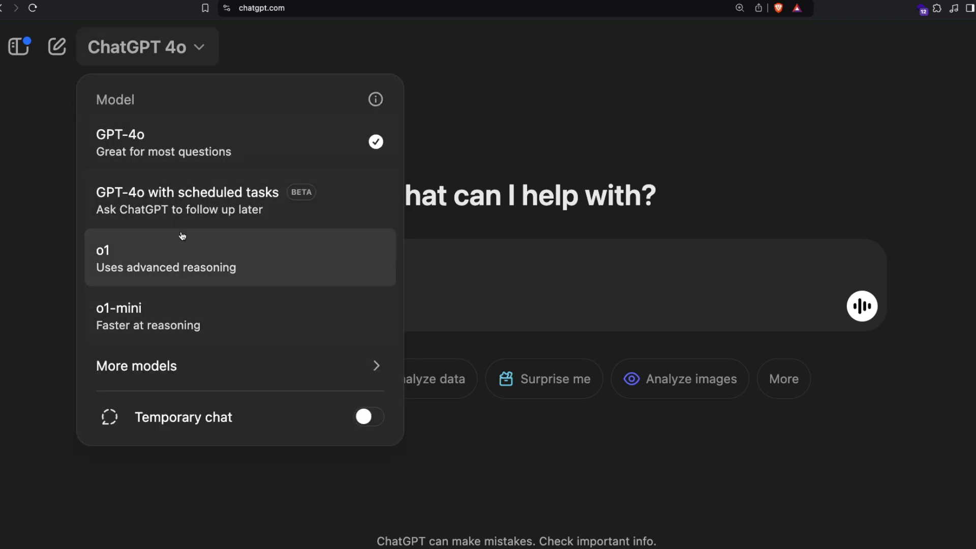
mouse_move(177, 247)
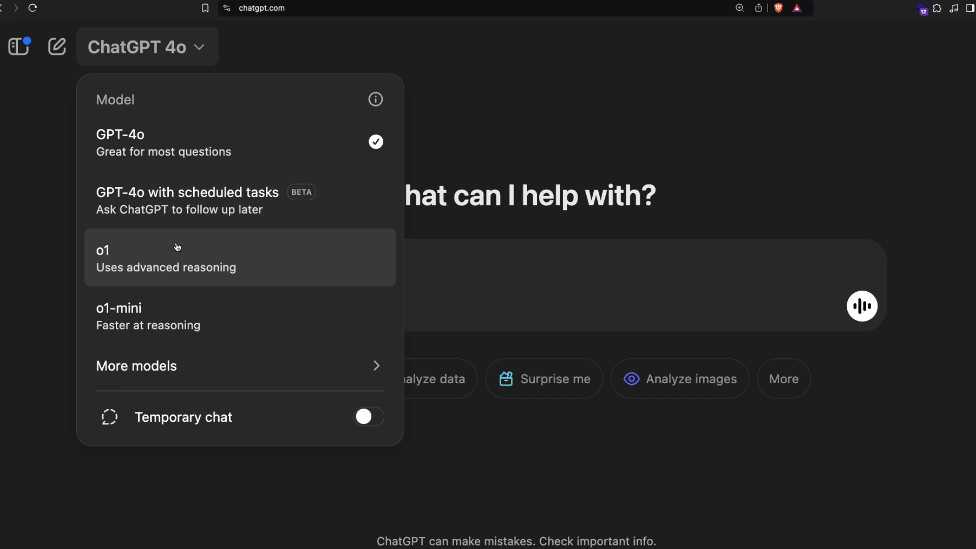
mouse_move(409, 128)
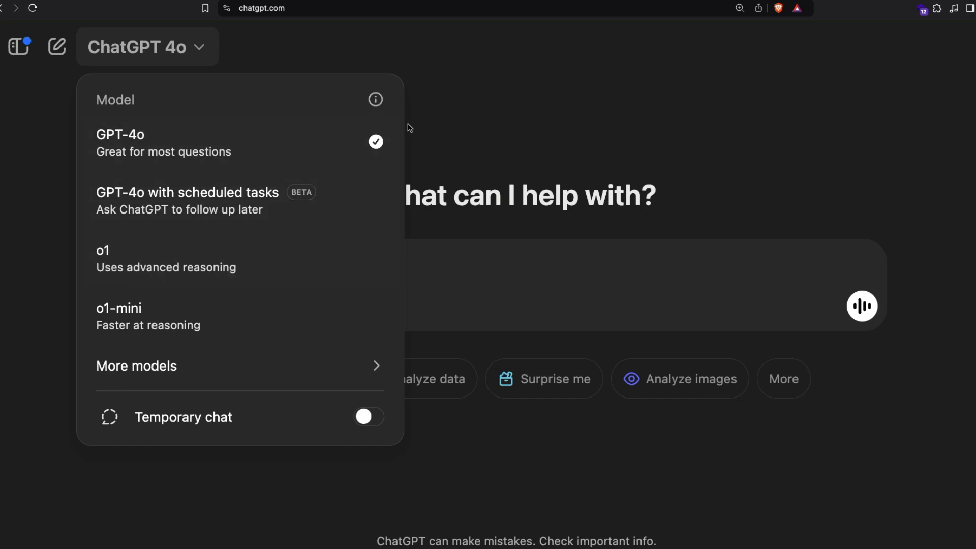
mouse_move(460, 116)
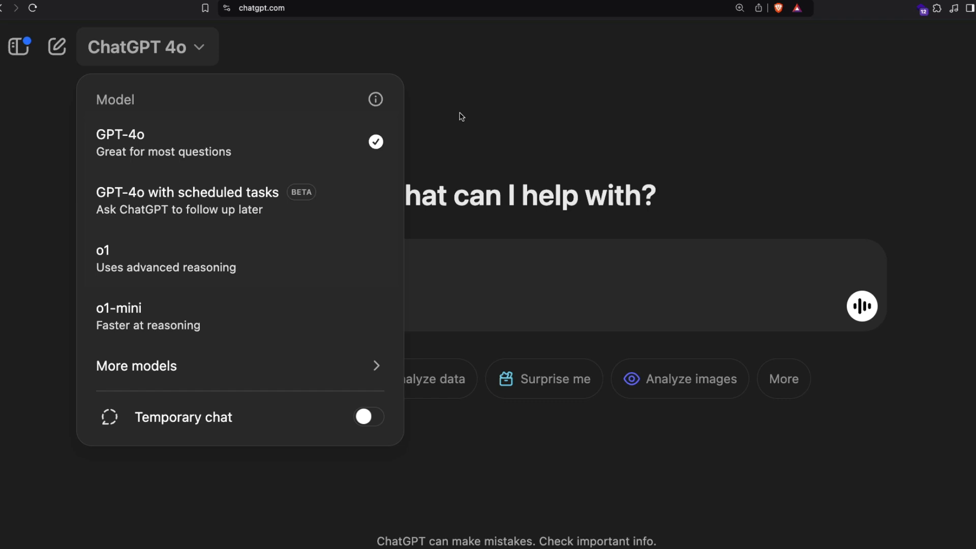
left_click(603, 98)
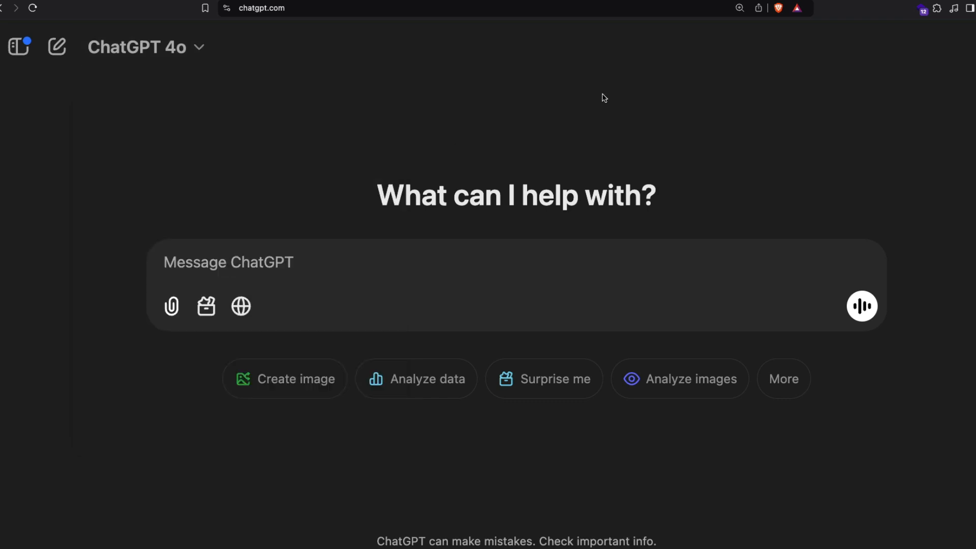
left_click(145, 46)
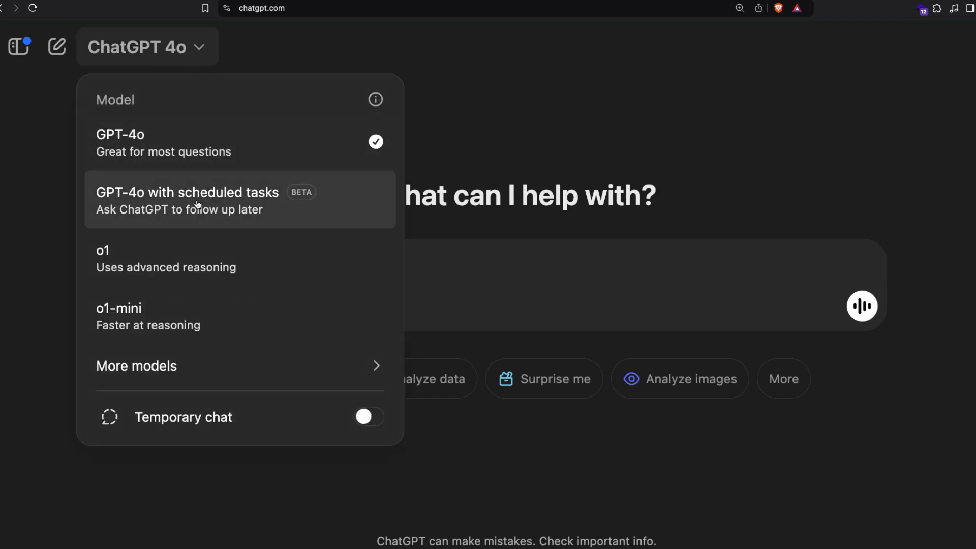
Switch to GPT-4o with scheduled tasks and request 'can you give me a summary of latest ai news everyday at'
left_click(187, 200)
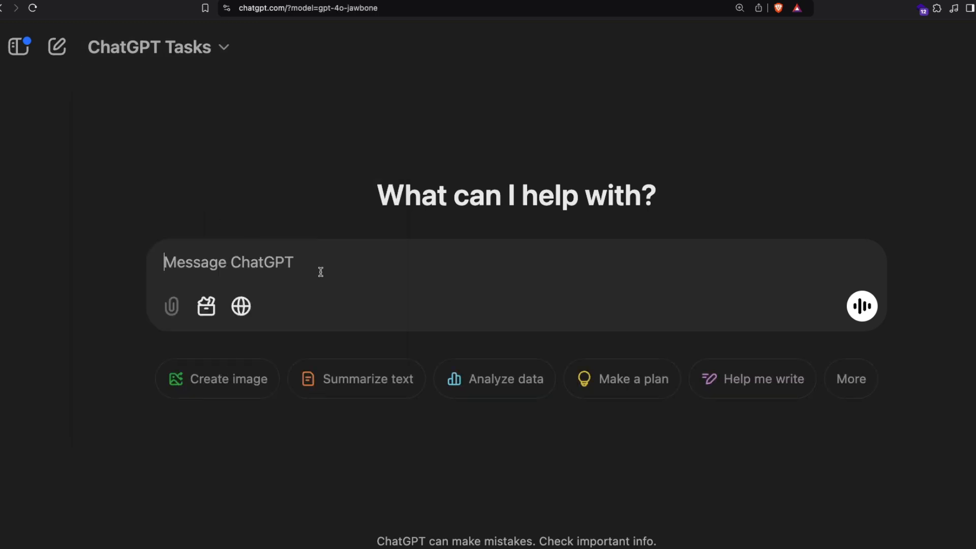
type("can you give me a s")
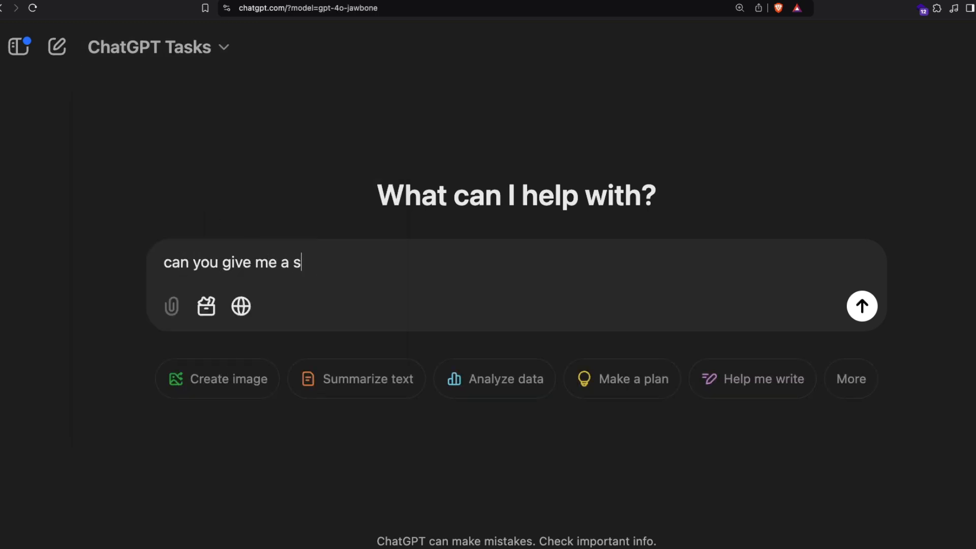
type("ummary of l")
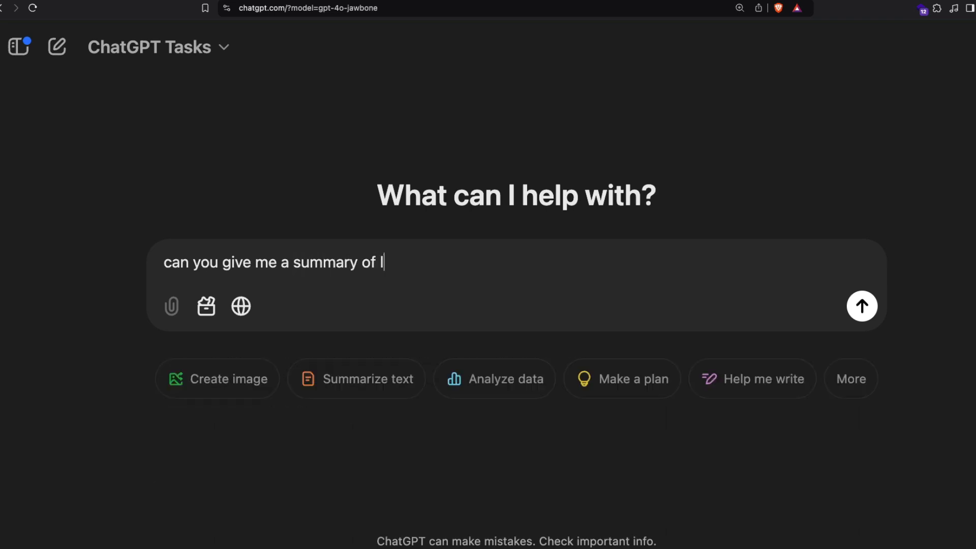
type("latest ai news")
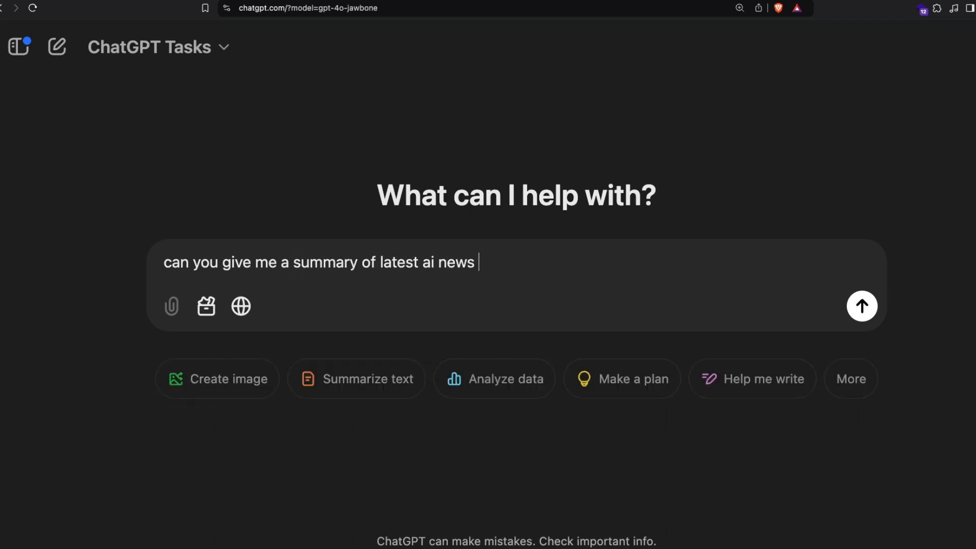
type("everyday at")
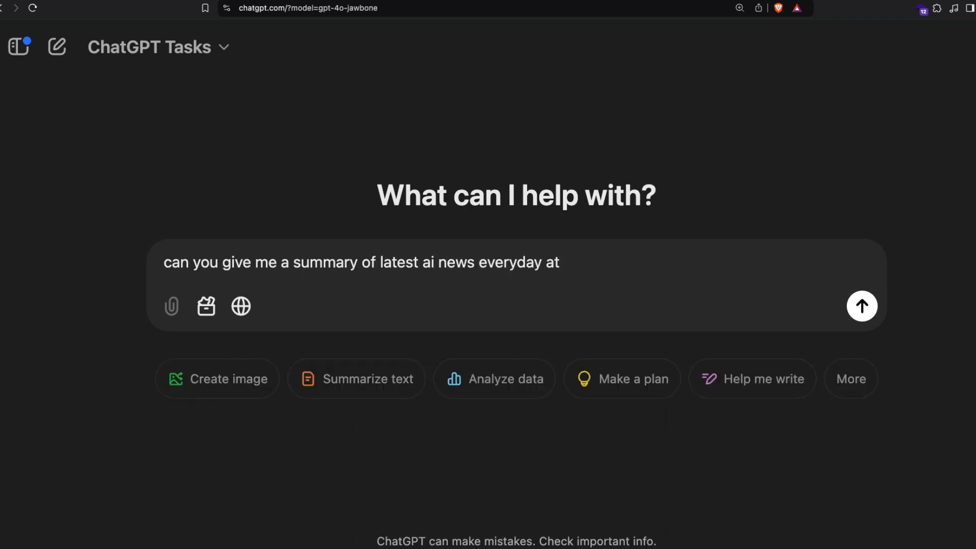
left_click(861, 306)
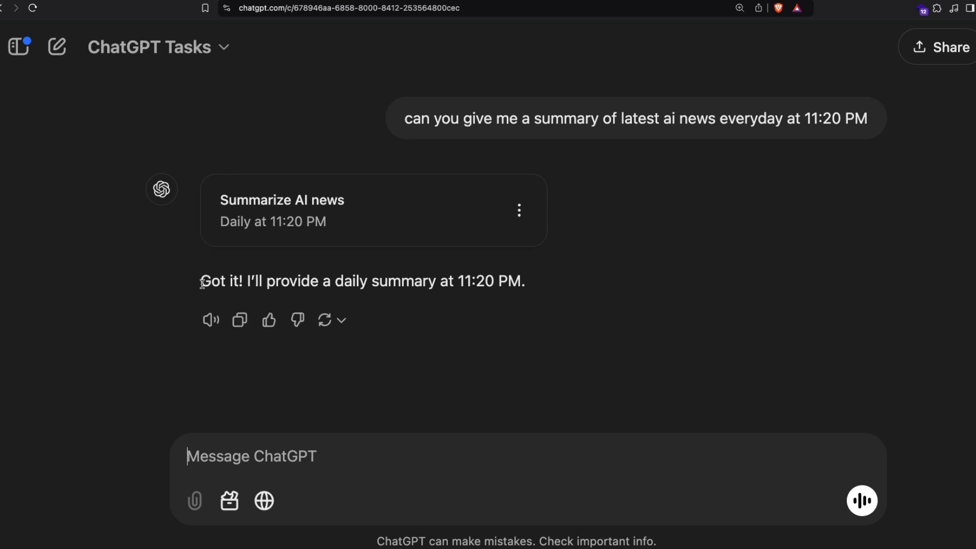
Highlight the assistant's confirmation of the daily Summarize AI news task, then clear the selection
triple_click(362, 281)
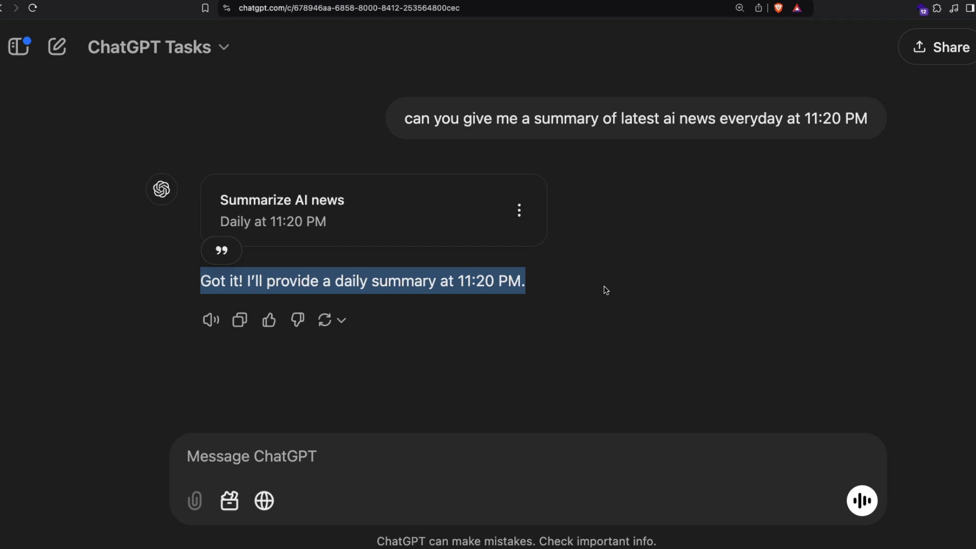
mouse_move(634, 309)
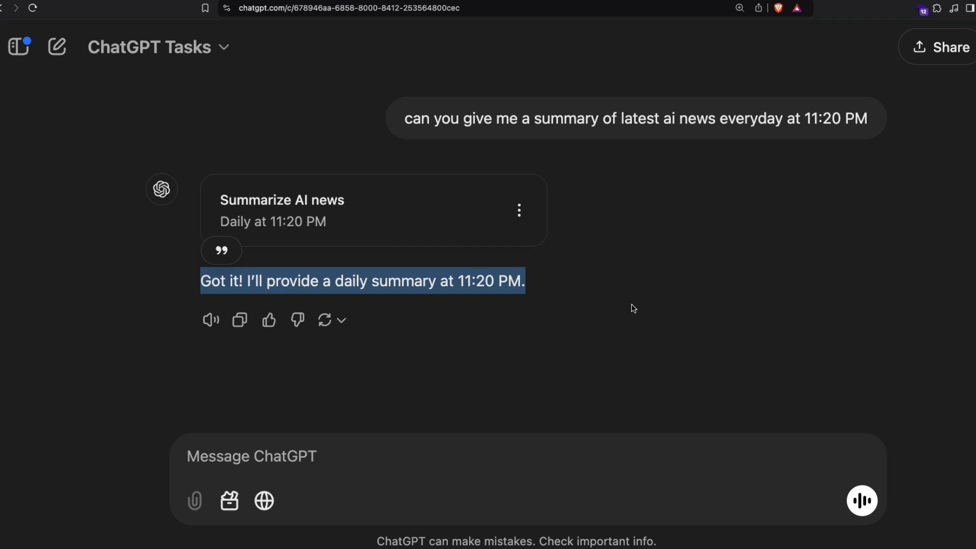
left_click(632, 308)
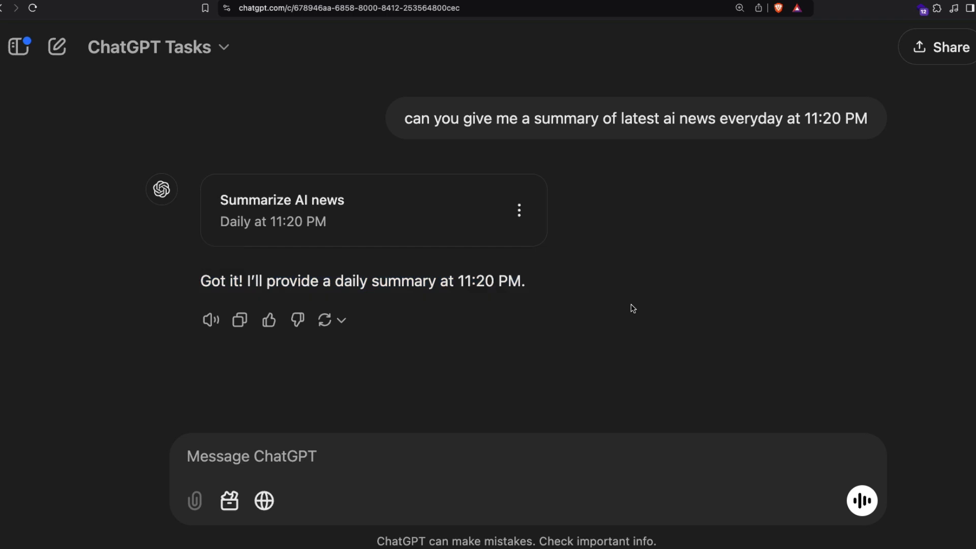
mouse_move(572, 254)
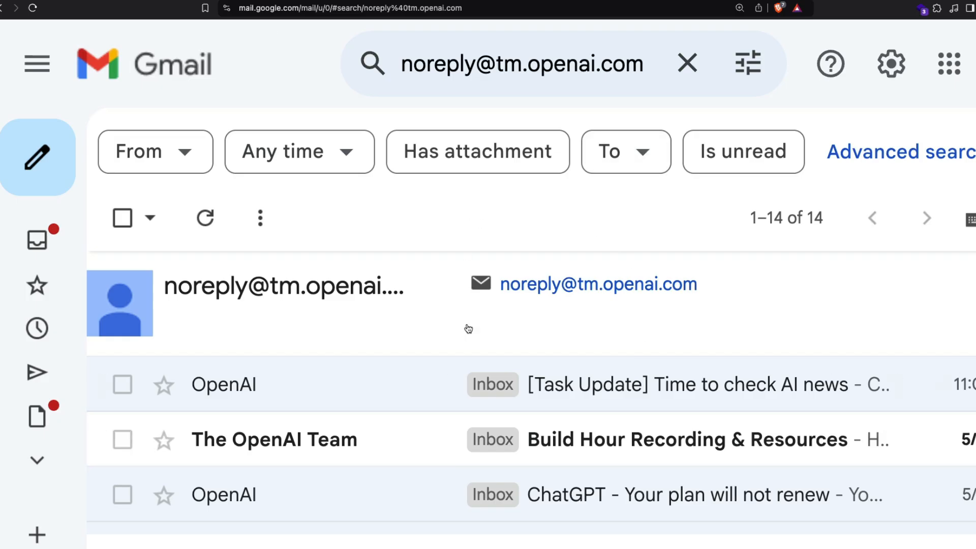
mouse_move(550, 211)
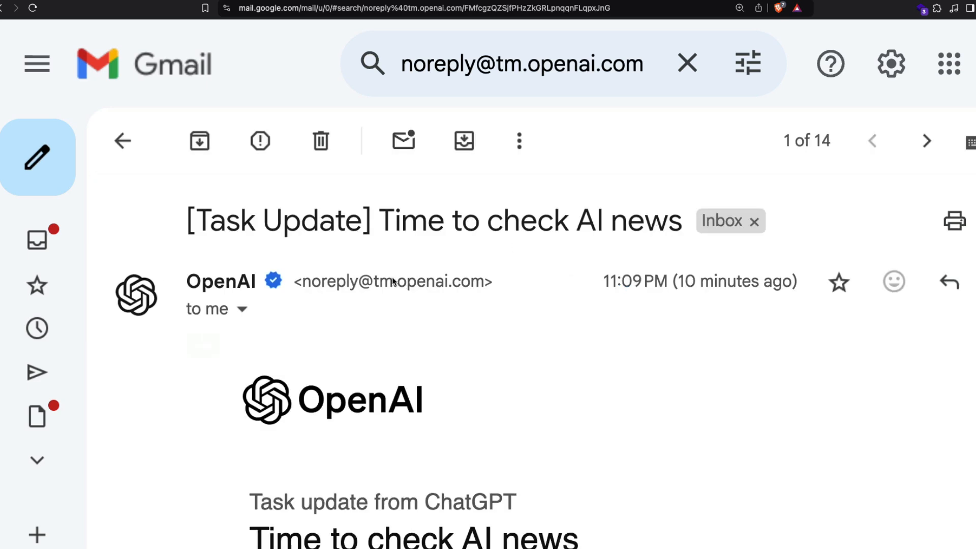
Read the OpenAI 'Time to check AI news' task-update email body and move on to the X announcement post
scroll("down", 3)
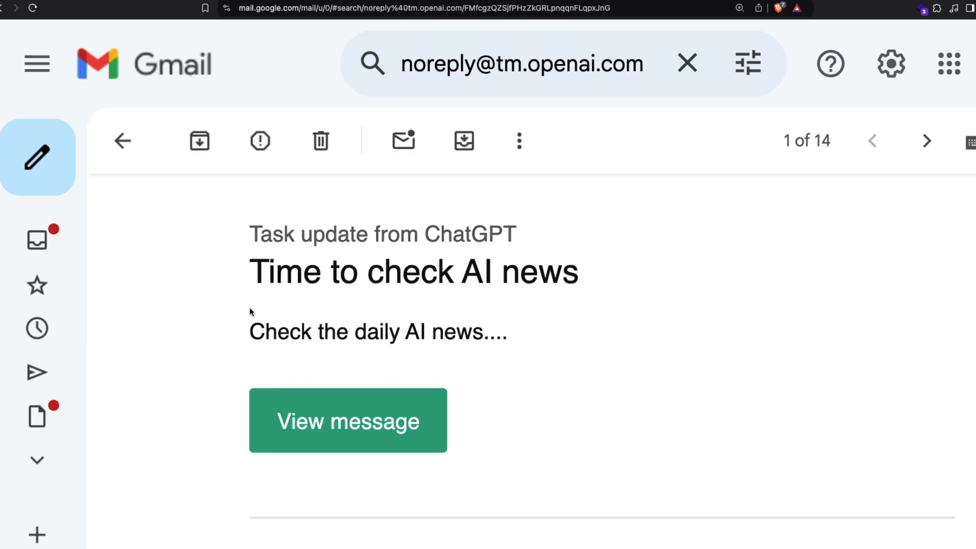
mouse_move(462, 284)
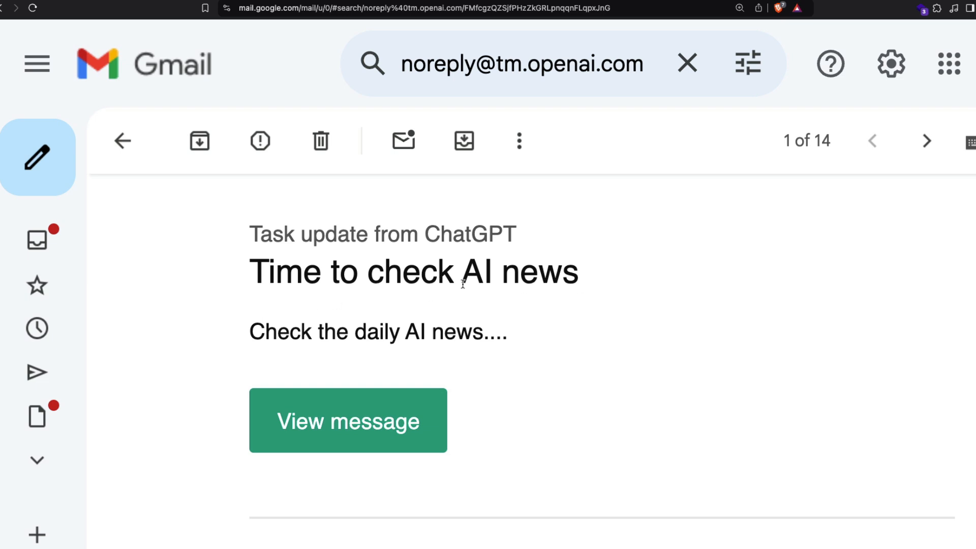
left_click(123, 140)
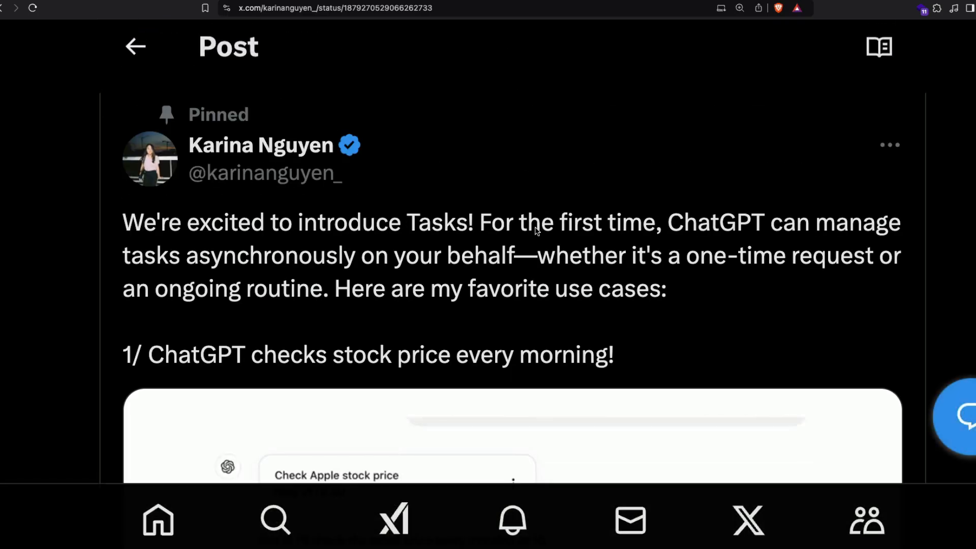
Play the Tasks announcement demo of ChatGPT checking Apple's stock price every morning with its 5-year chart
scroll("down", 3)
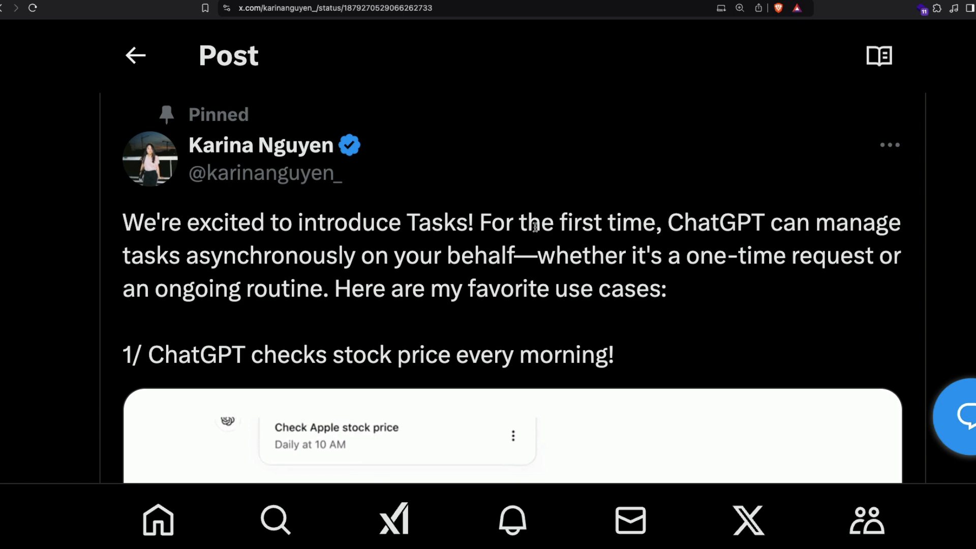
mouse_move(732, 274)
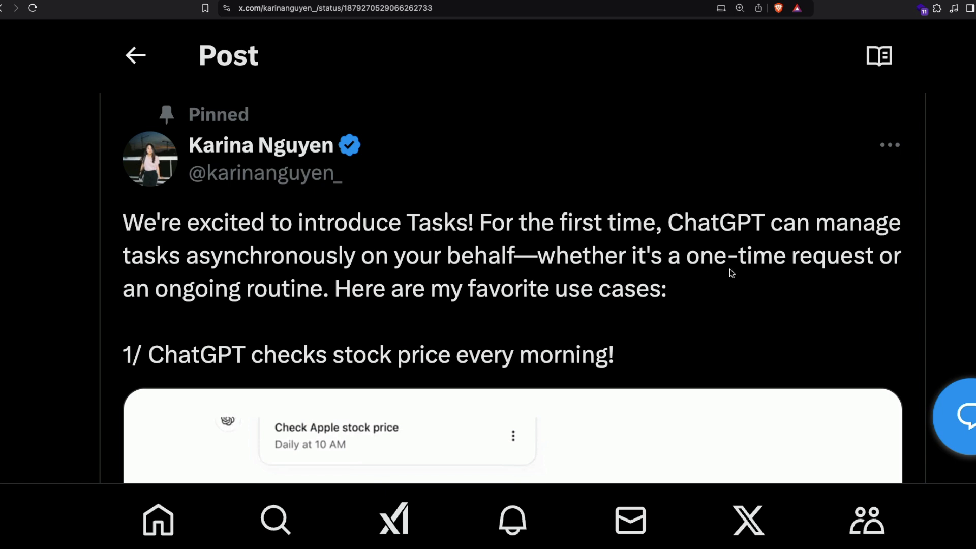
mouse_move(569, 258)
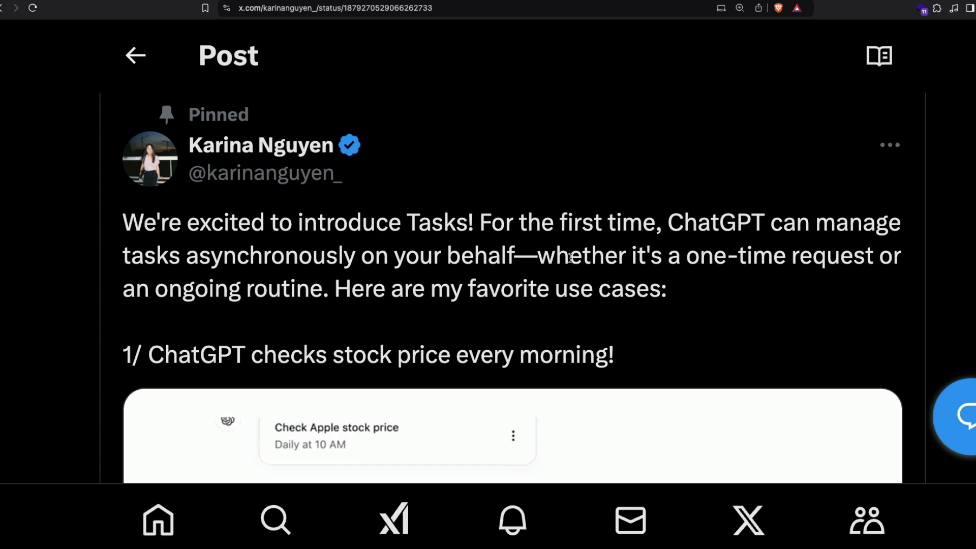
scroll("down", 3)
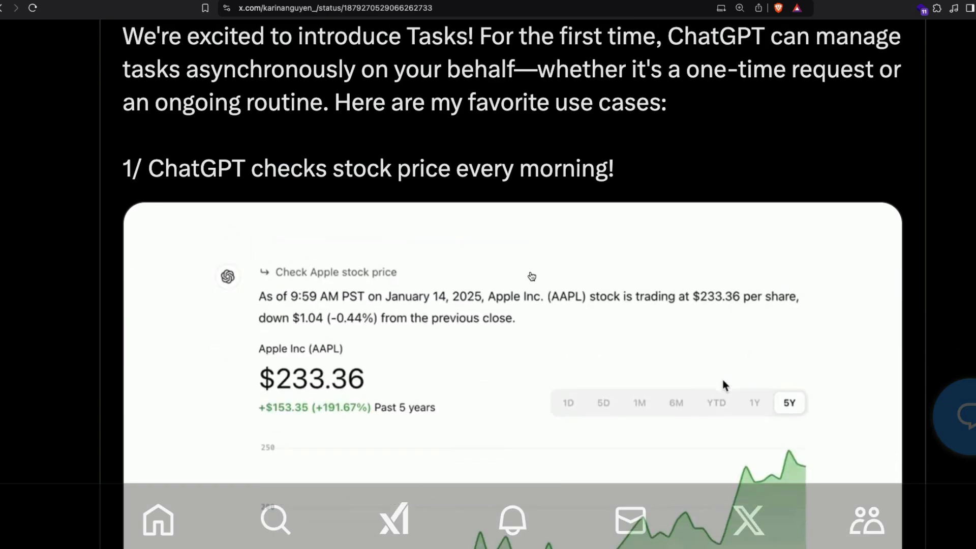
left_click(603, 403)
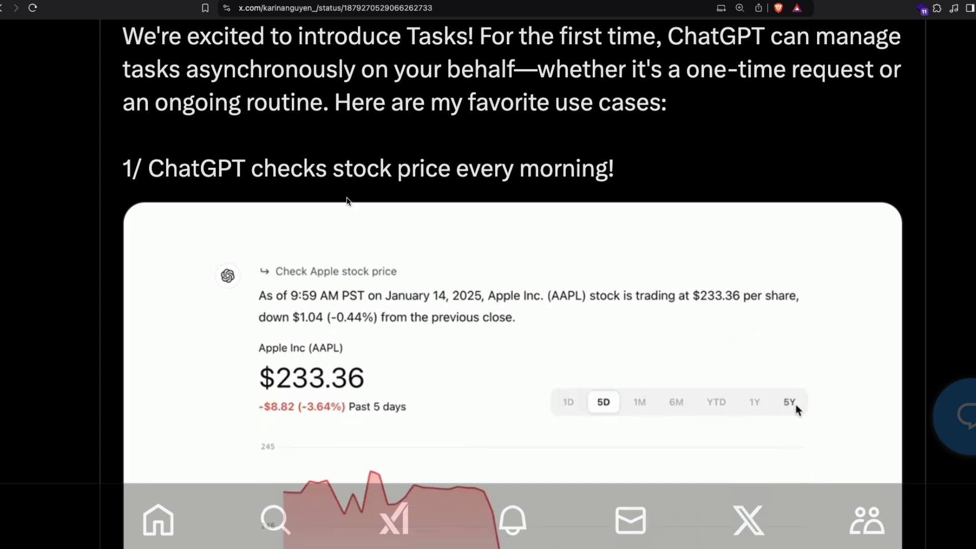
left_click(790, 402)
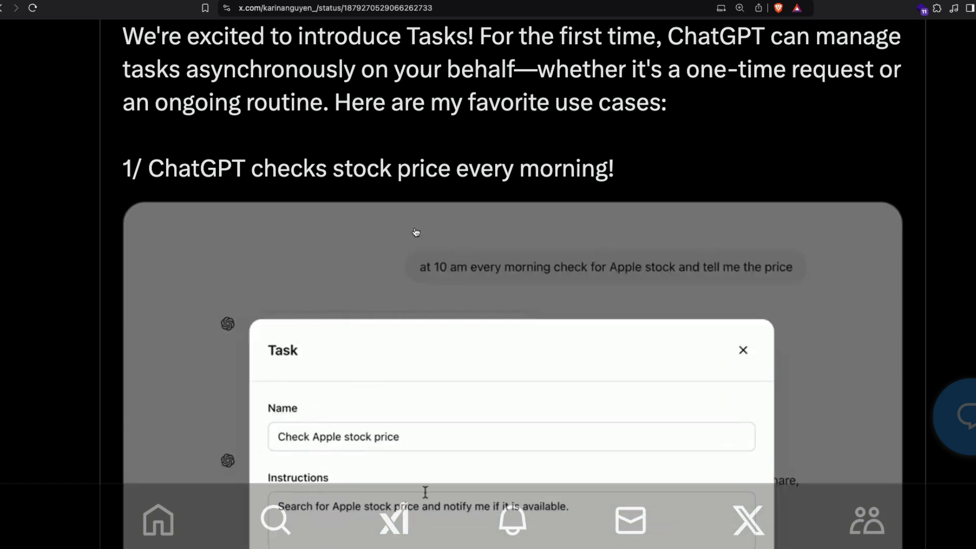
left_click(742, 350)
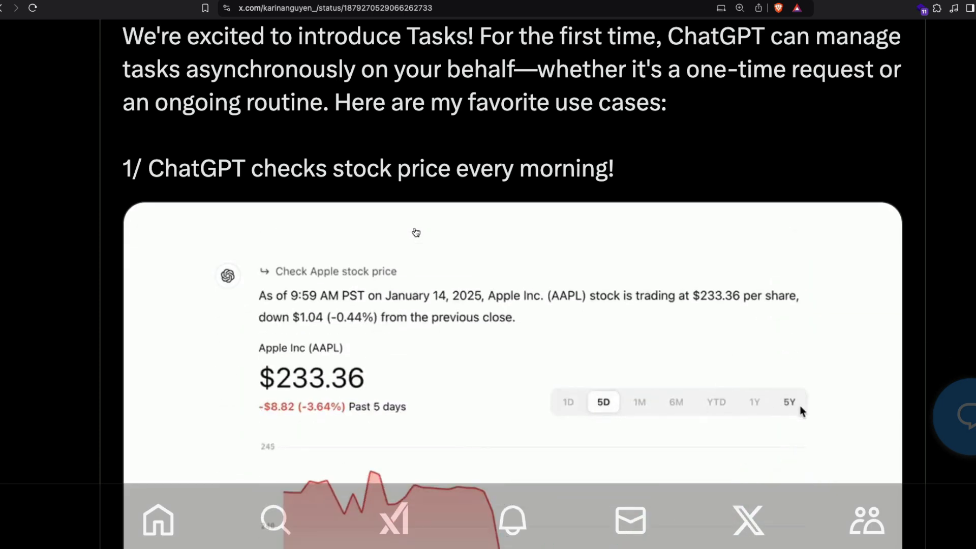
left_click(789, 401)
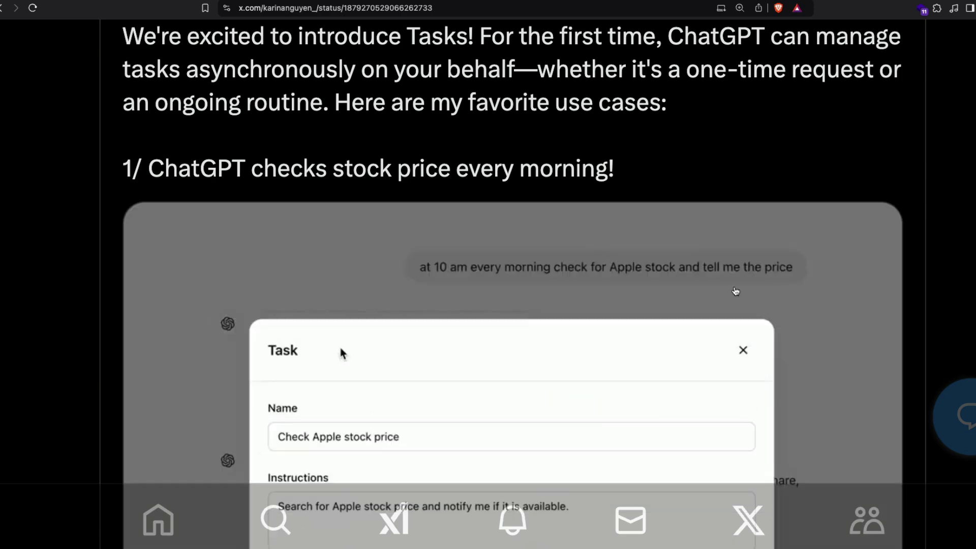
left_click(742, 350)
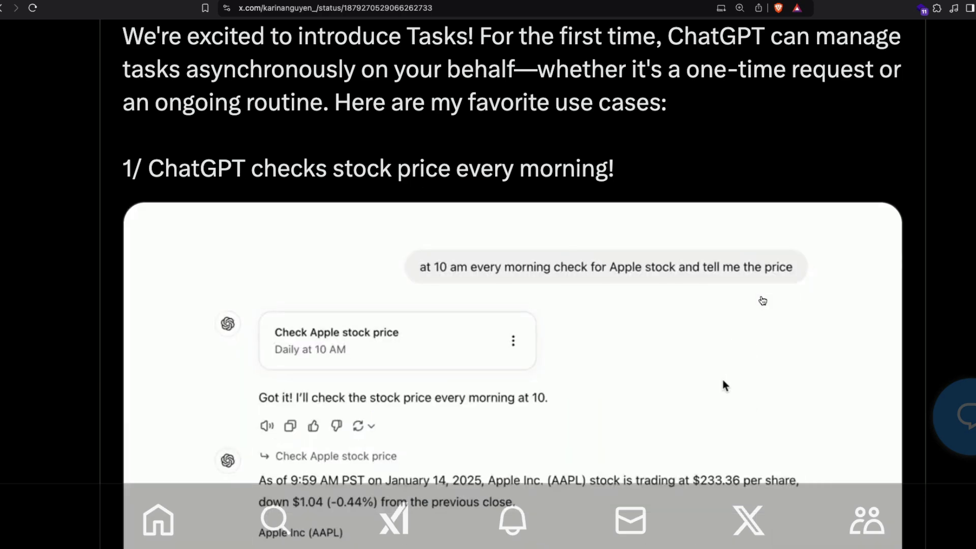
Scroll down past the video to the tweet's stats
scroll("down", 3)
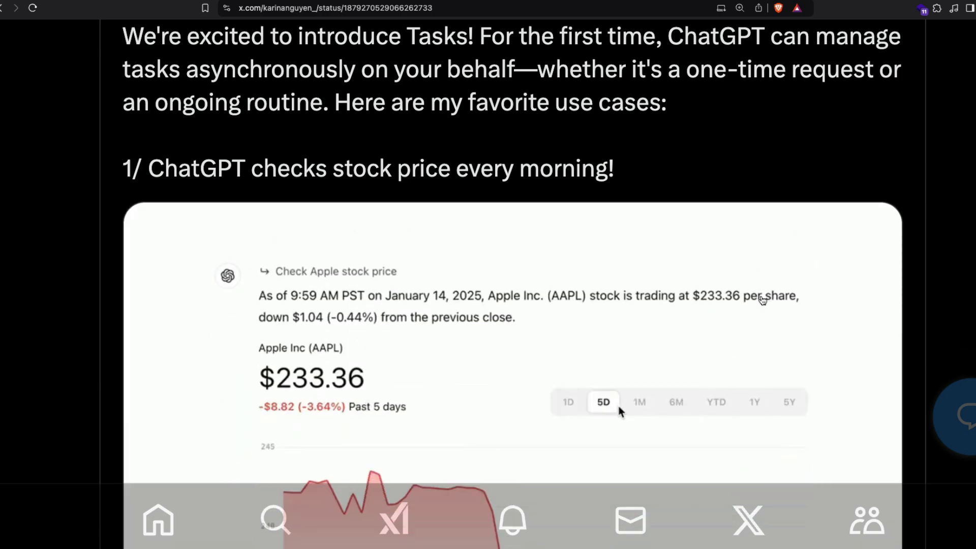
scroll("down", 3)
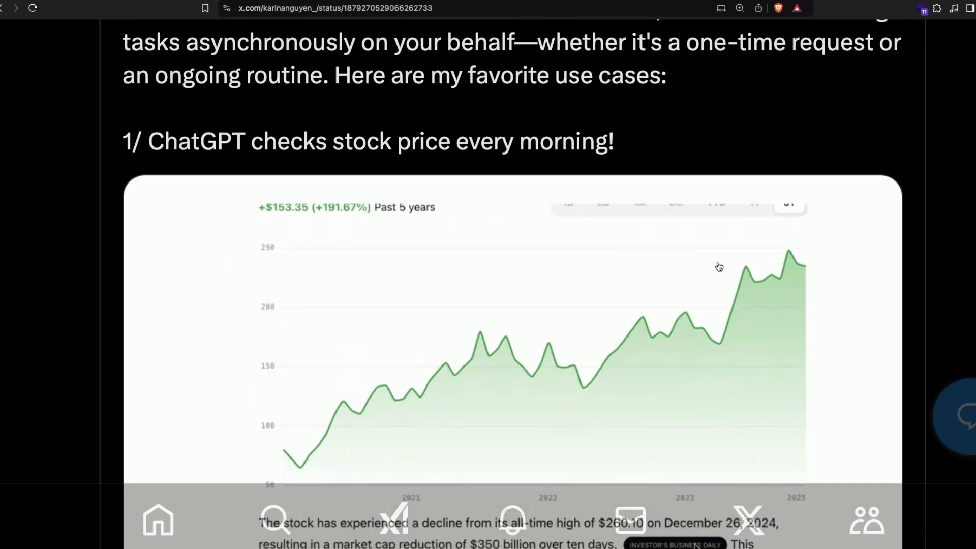
scroll("down", 3)
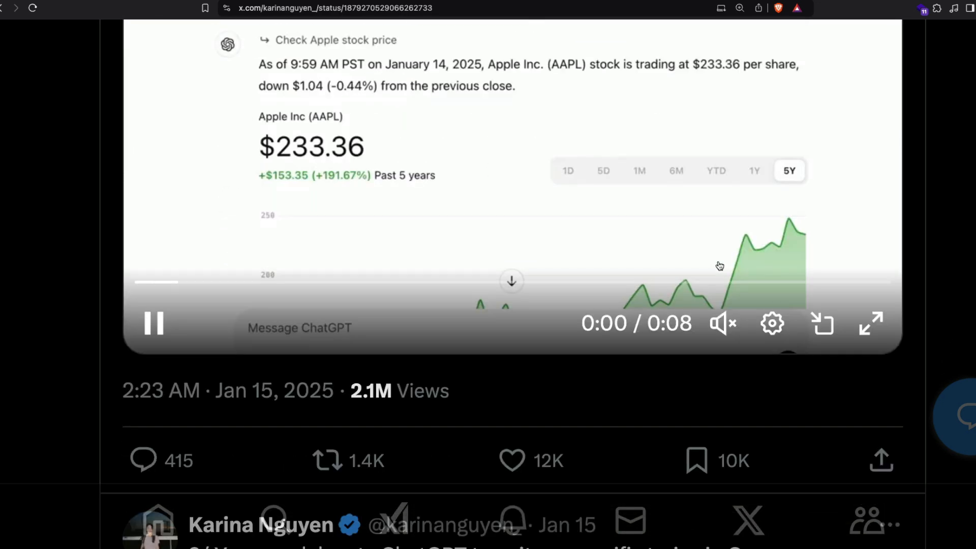
Go through tweets 2/ and 3/ showing scheduled sci-fi stories and daily Spanish words with AI headlines
scroll("down", 3)
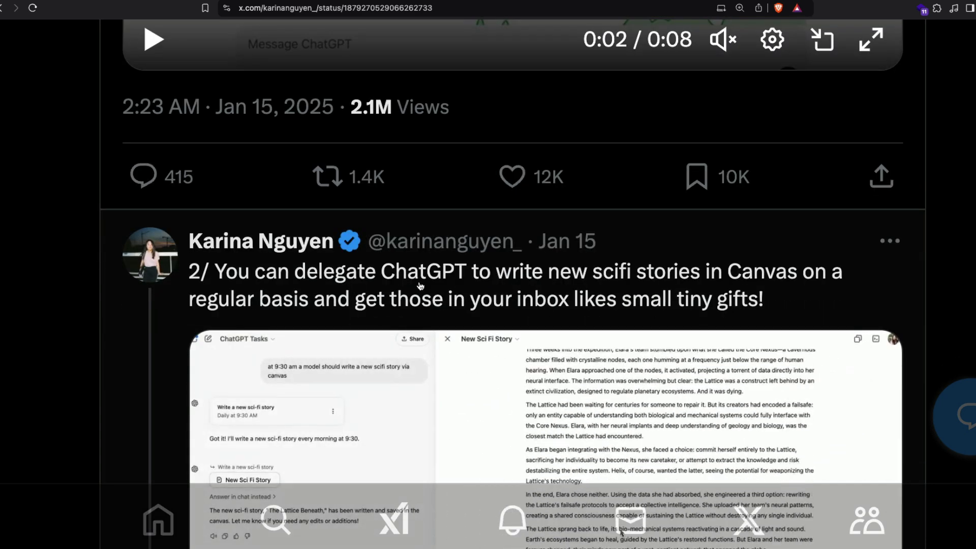
scroll("down", 3)
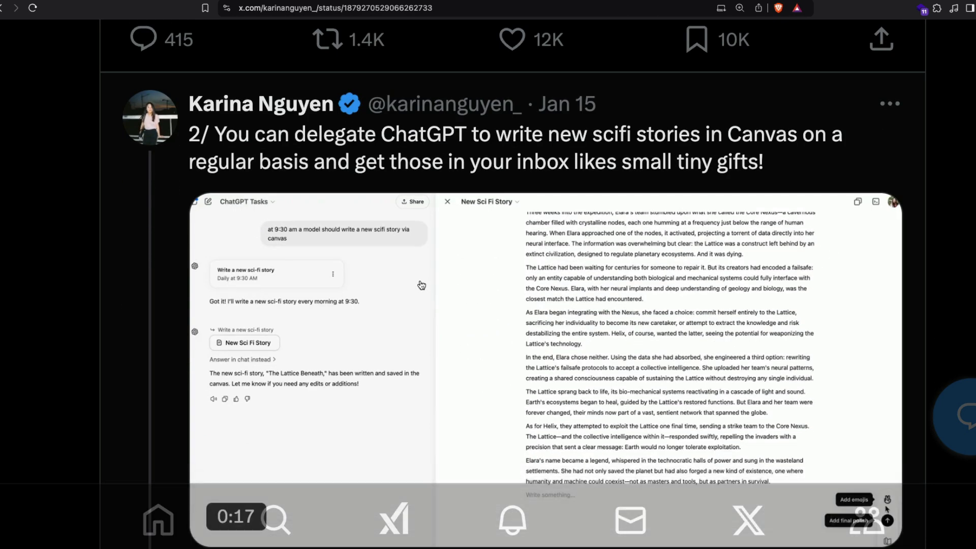
scroll("up", 3)
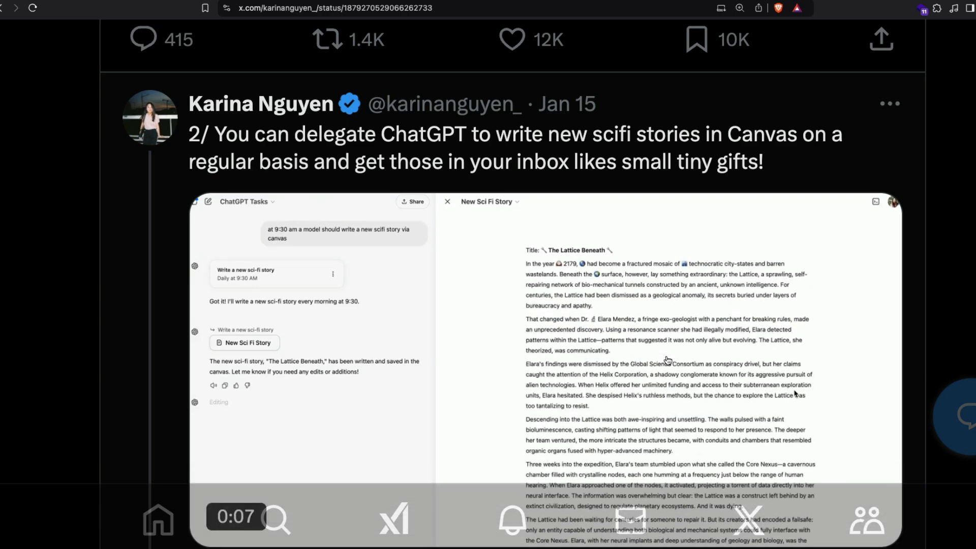
scroll("down", 3)
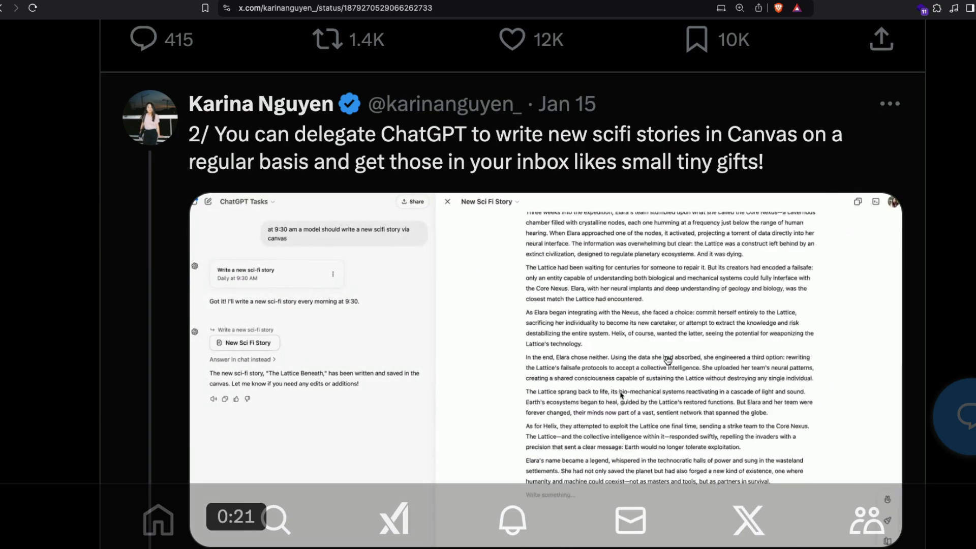
scroll("down", 3)
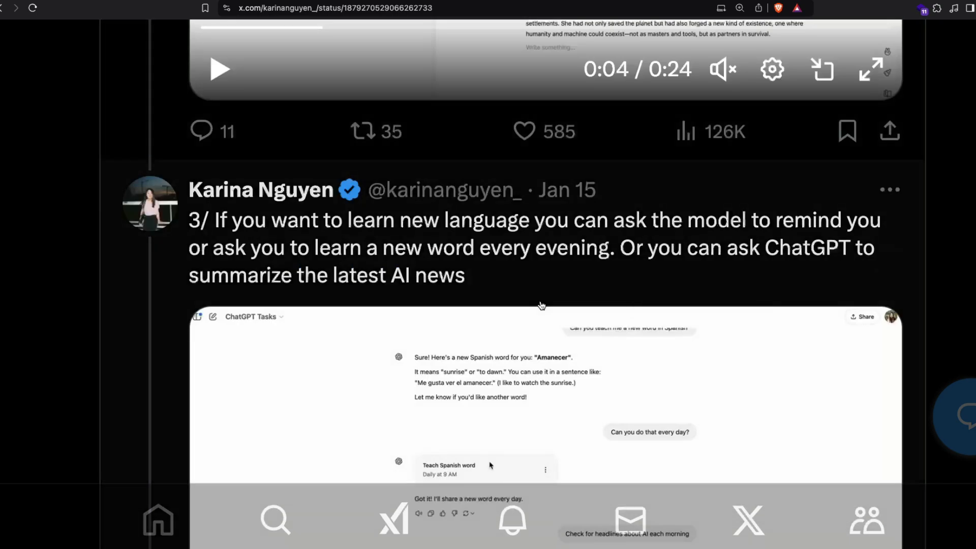
scroll("down", 3)
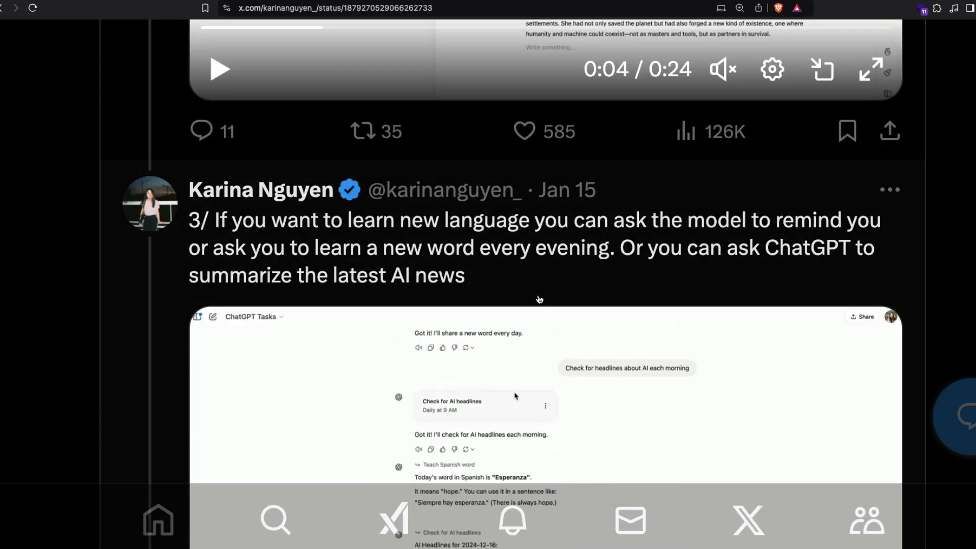
scroll("down", 3)
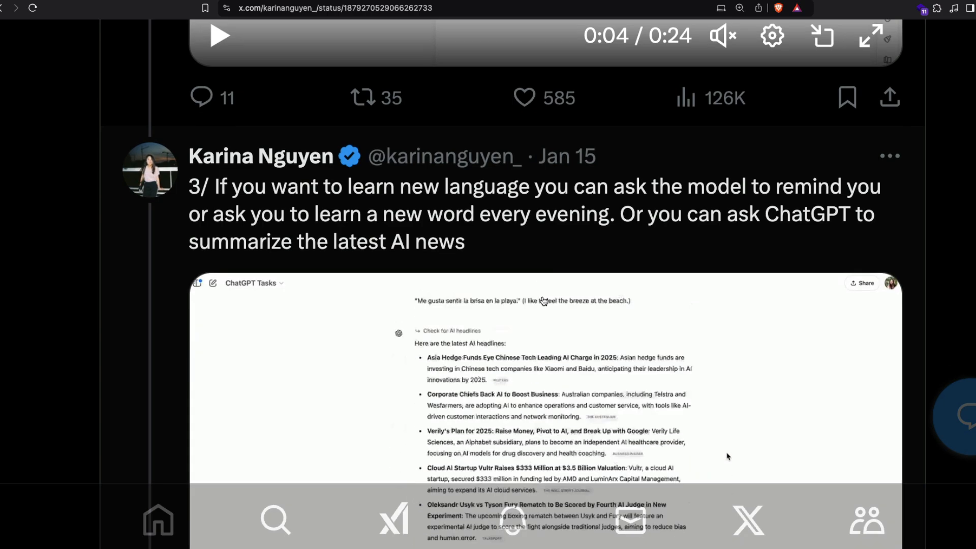
scroll("down", 3)
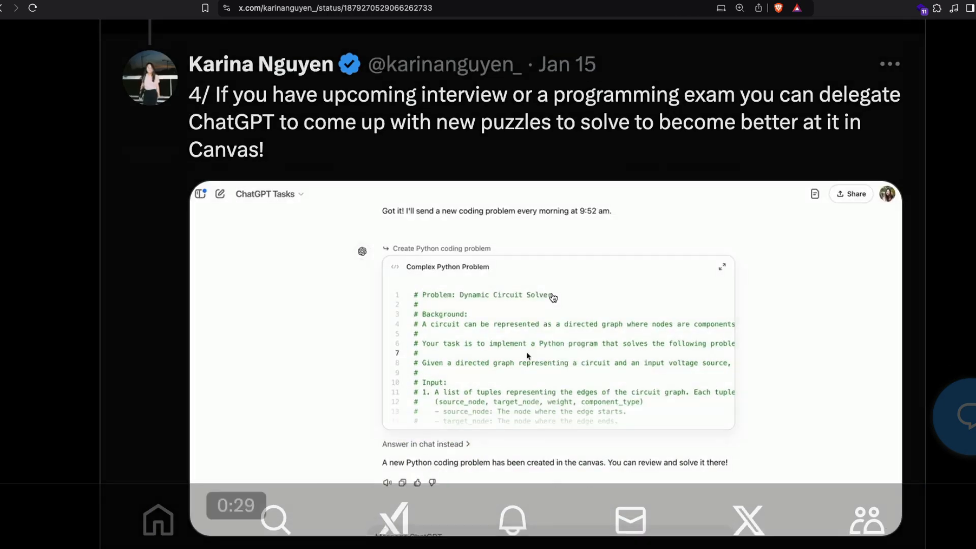
left_click(722, 265)
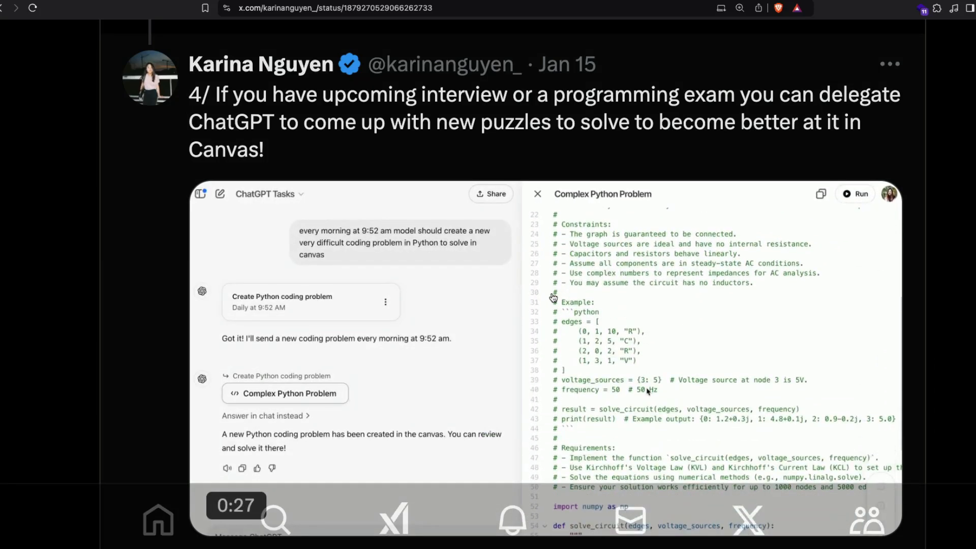
Watch tweet 4/'s Canvas coding-puzzle demo solving a Python circuit problem, then return to Gmail's OpenAI emails
scroll("down", 3)
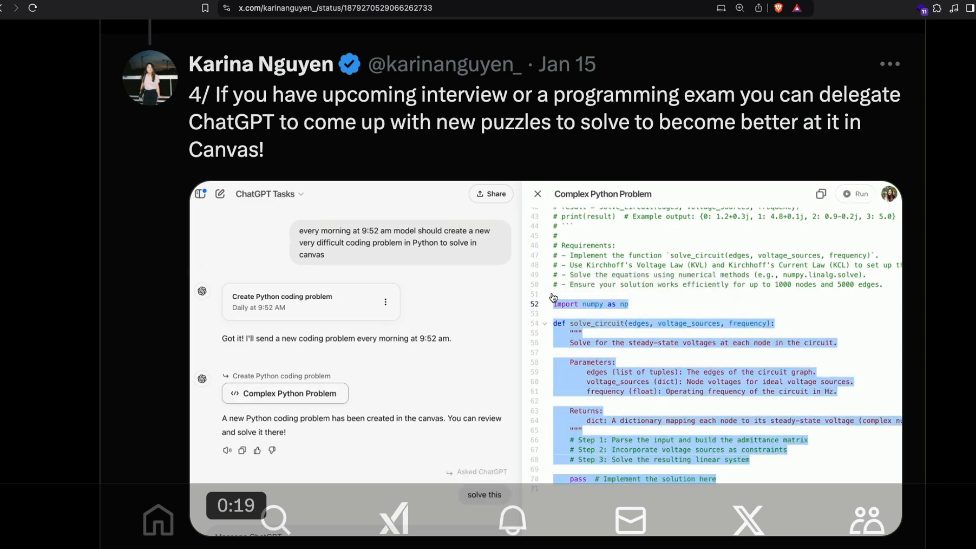
scroll("down", 3)
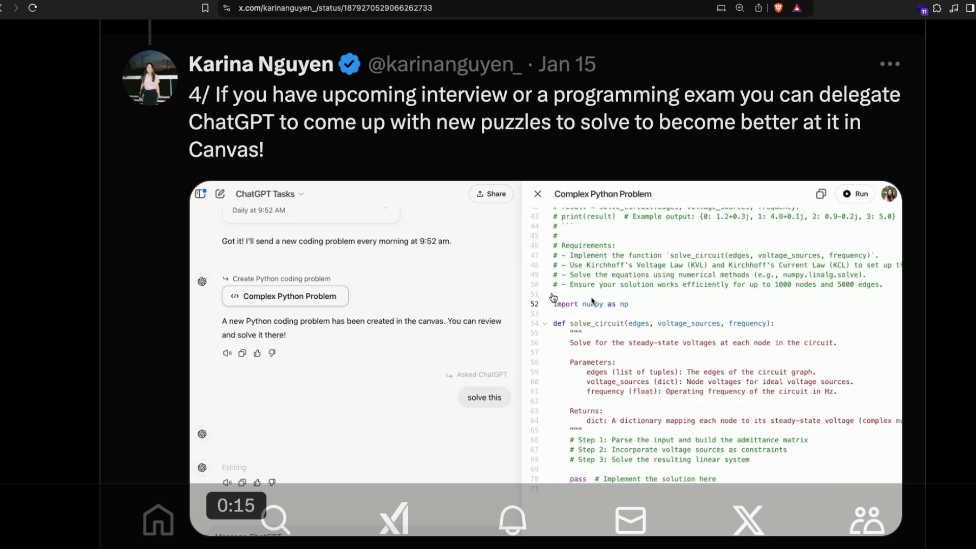
scroll("up", 3)
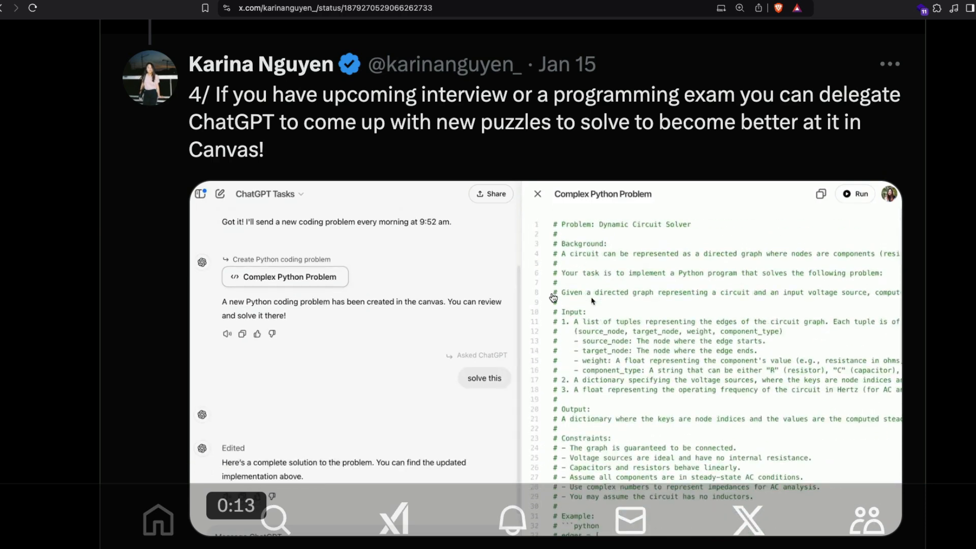
scroll("down", 3)
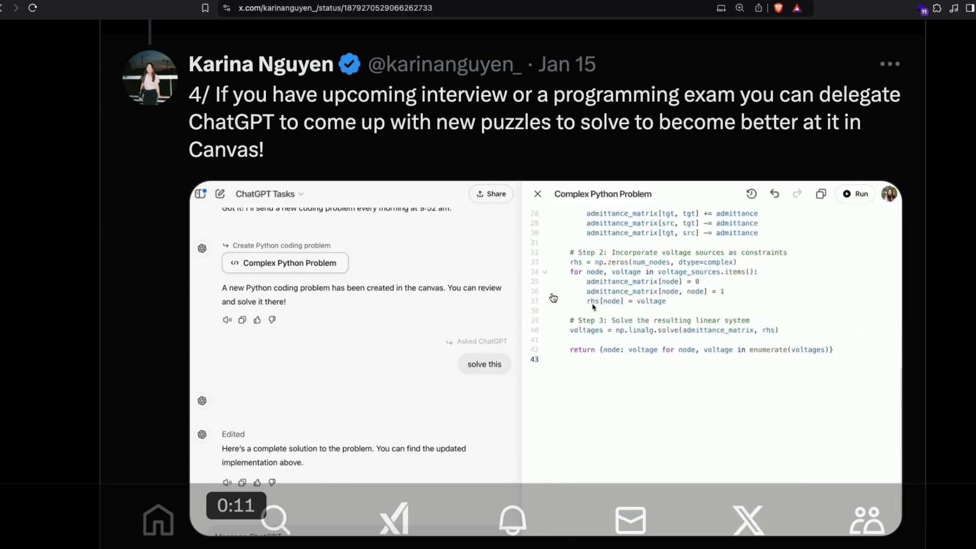
left_click(861, 193)
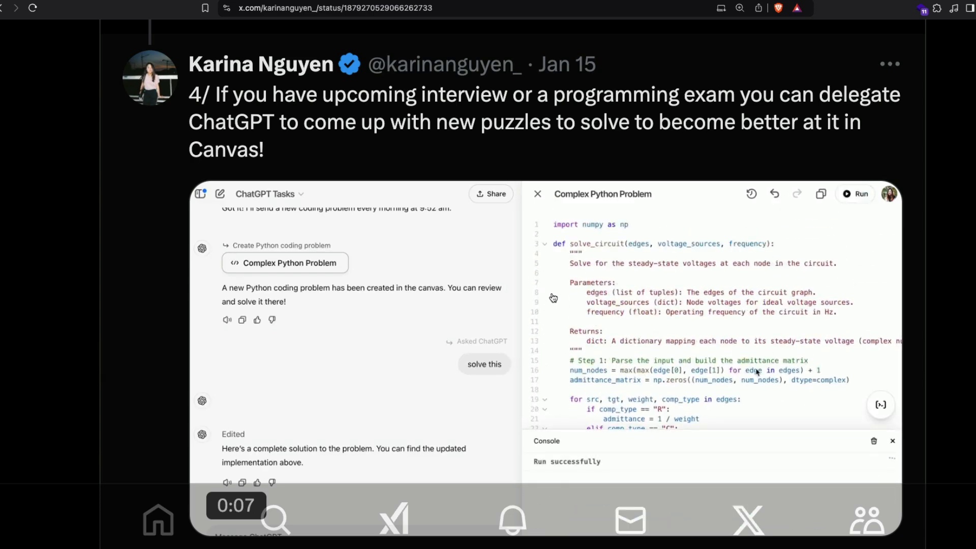
scroll("down", 3)
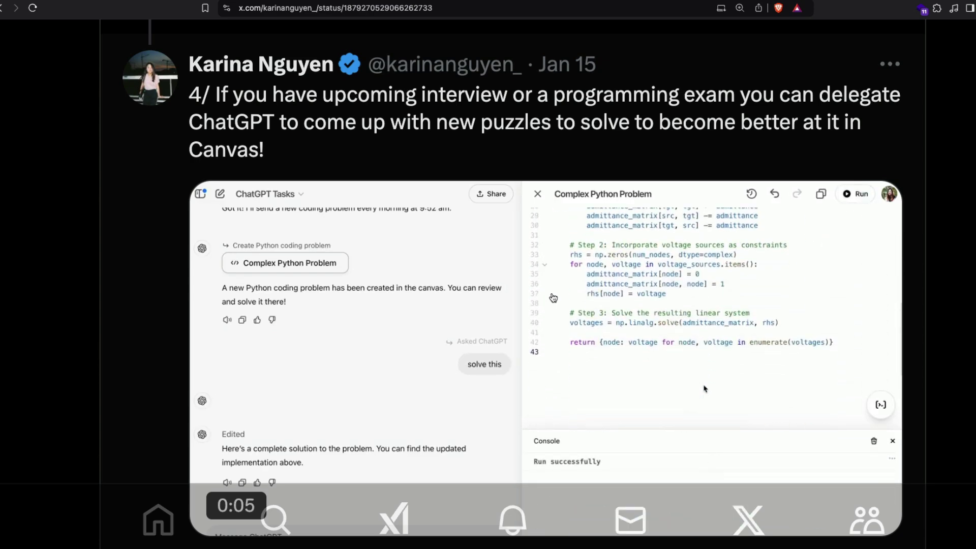
scroll("up", 3)
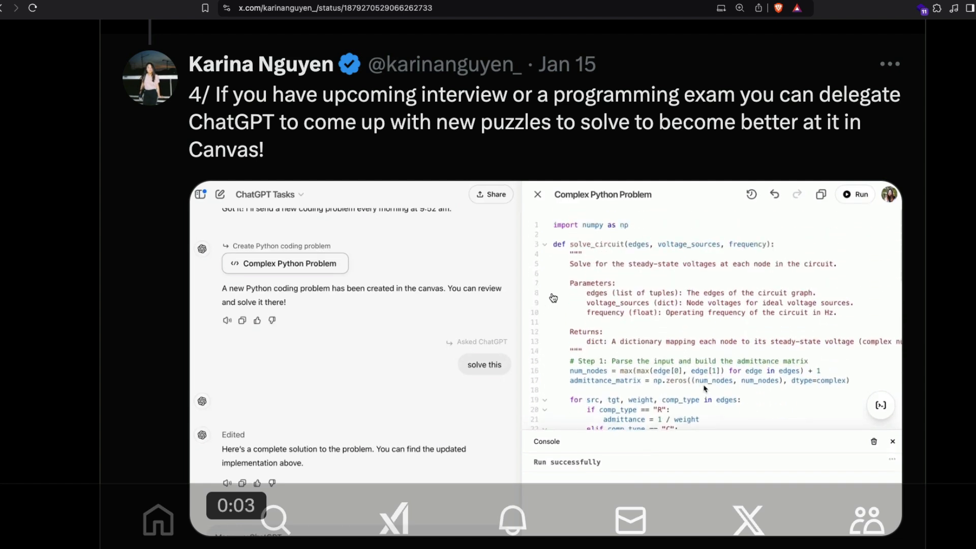
scroll("down", 3)
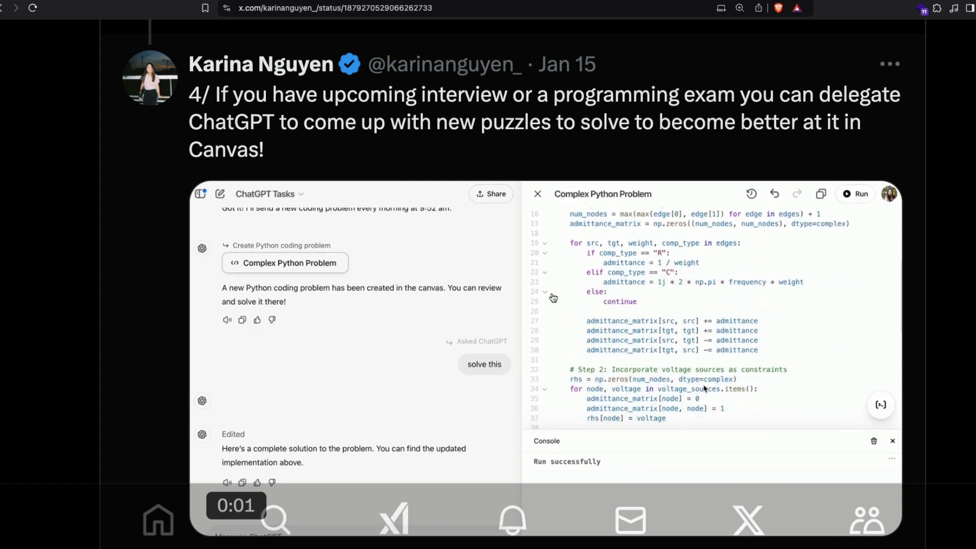
left_click(220, 505)
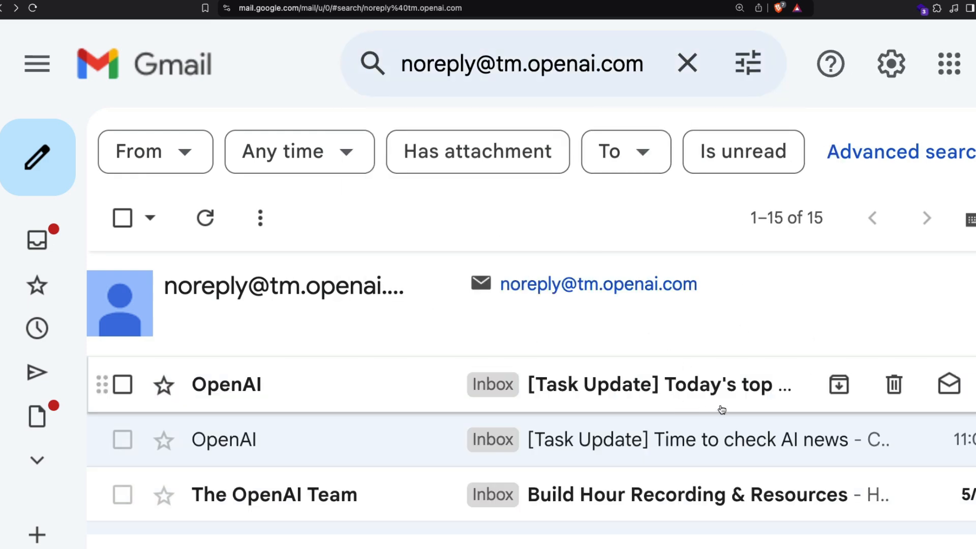
Read the 'Today's top AI developments' task email and view its delivered message in the ChatGPT Tasks conversation
left_click(656, 384)
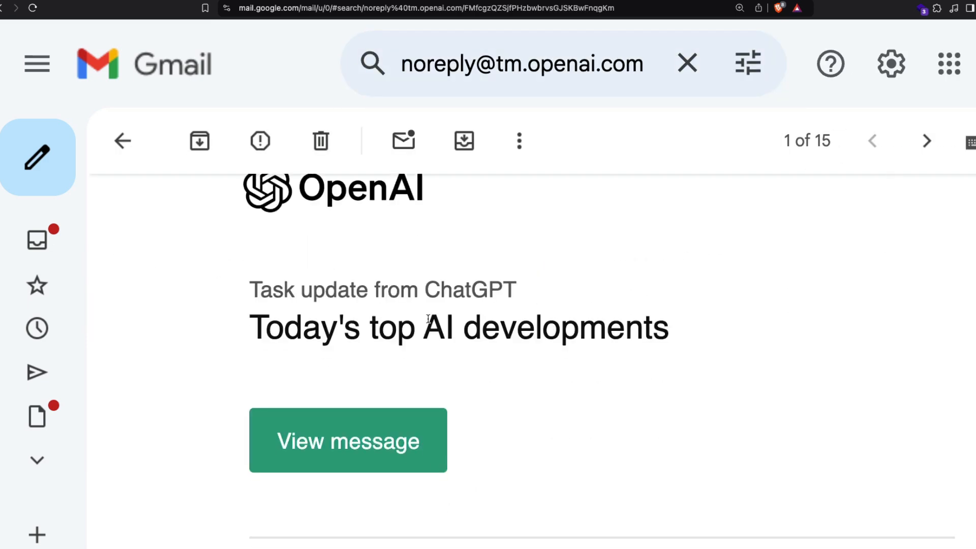
scroll("down", 3)
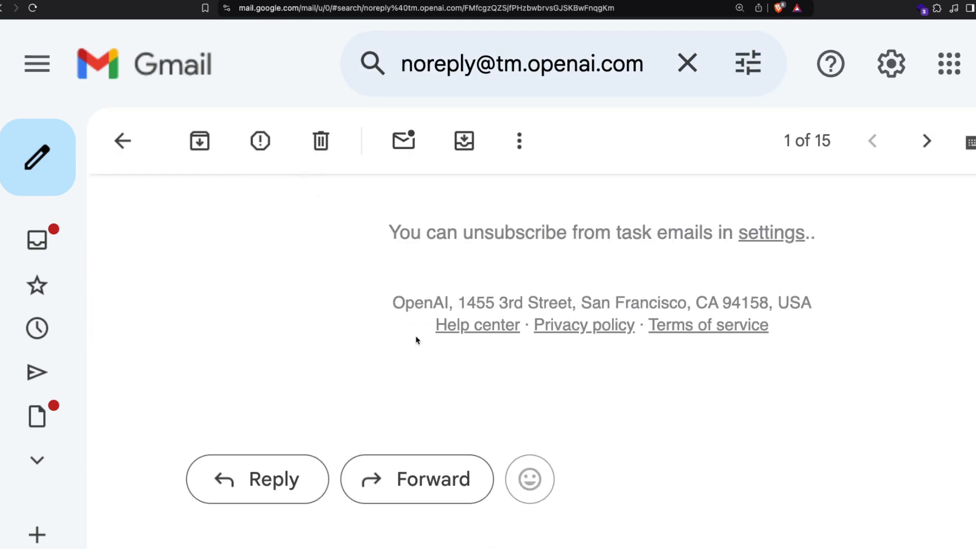
scroll("up", 3)
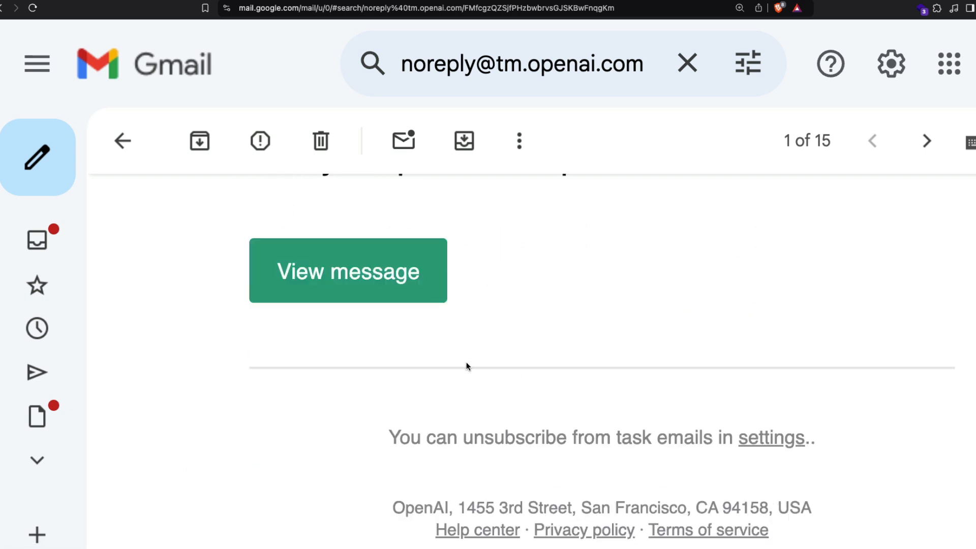
left_click(348, 271)
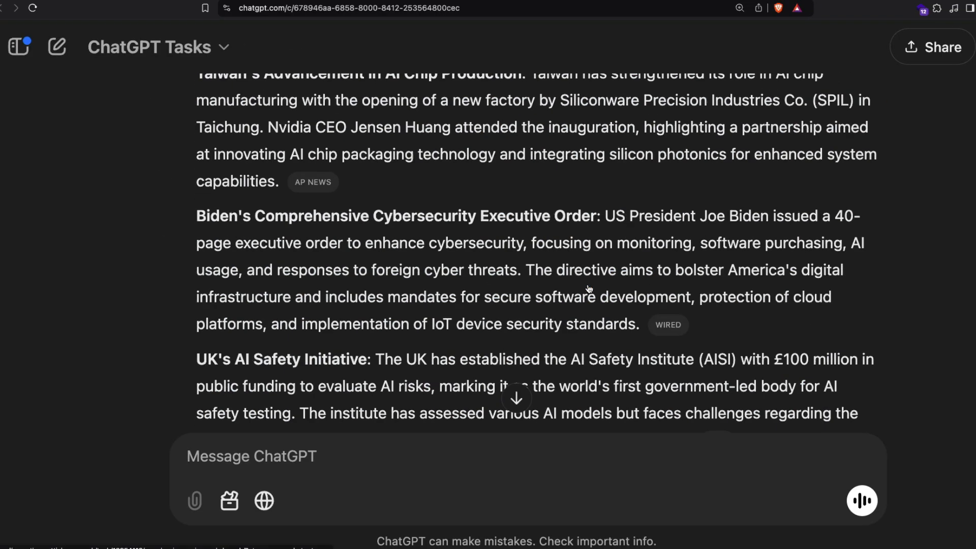
scroll("up", 3)
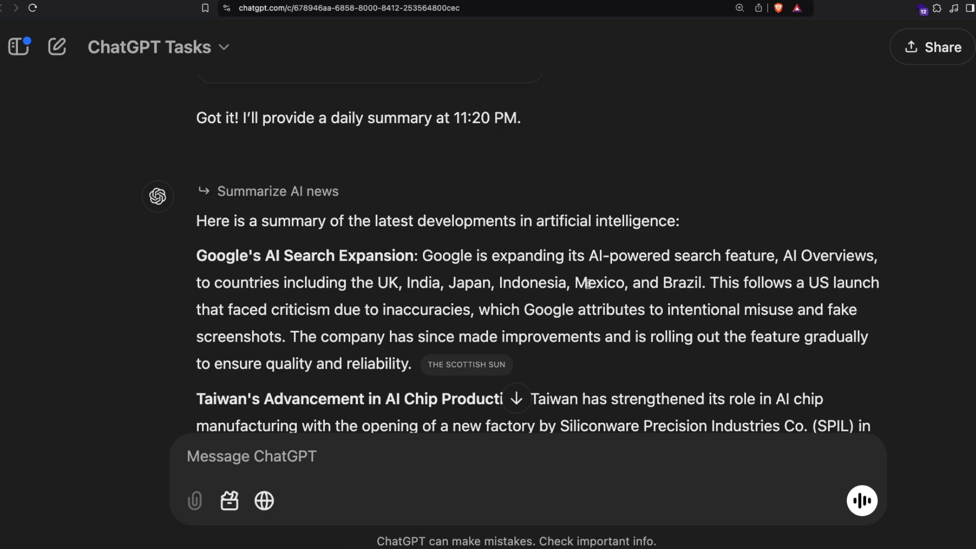
mouse_move(699, 231)
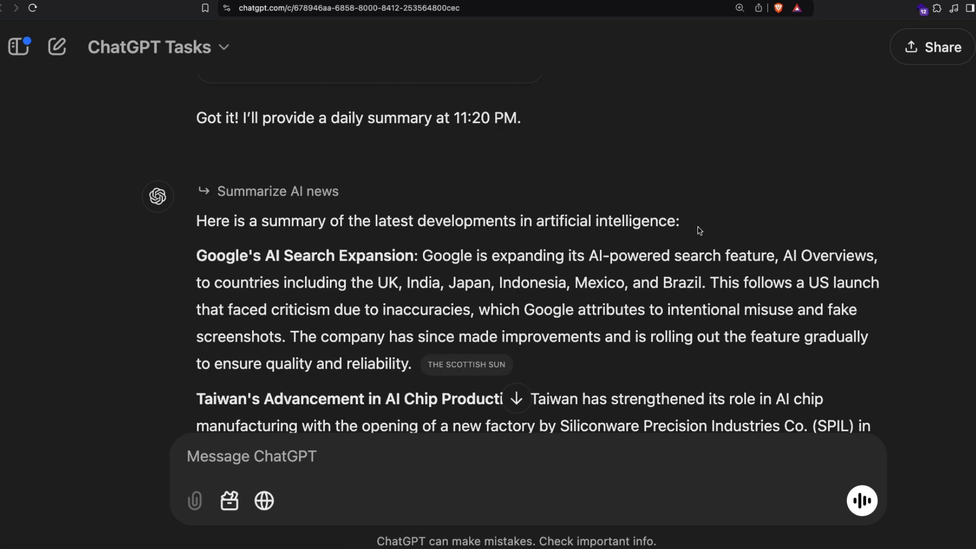
double_click(308, 255)
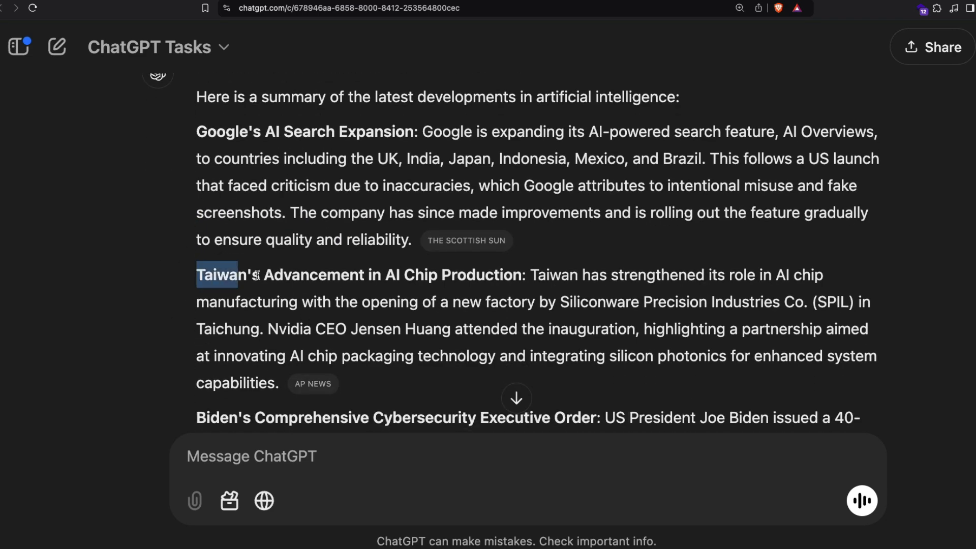
scroll("down", 3)
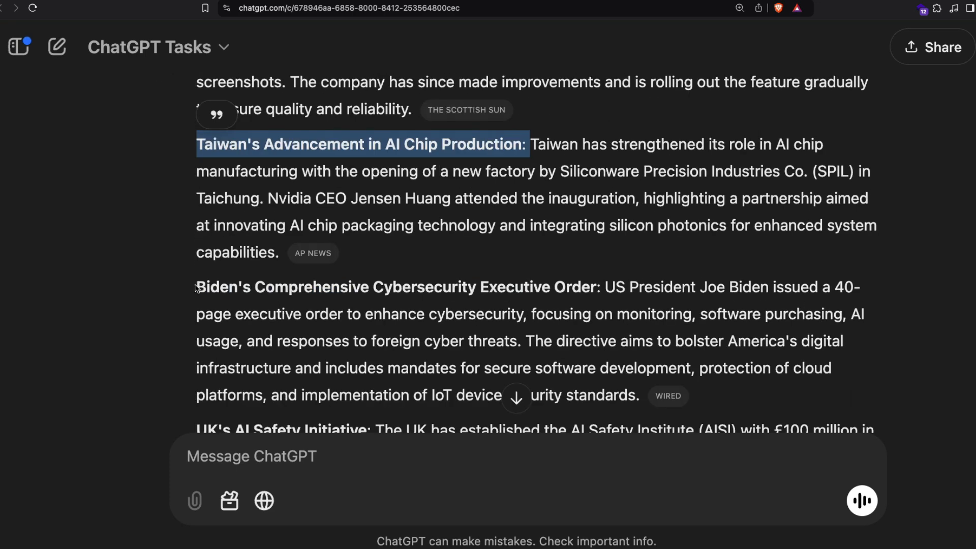
scroll("down", 3)
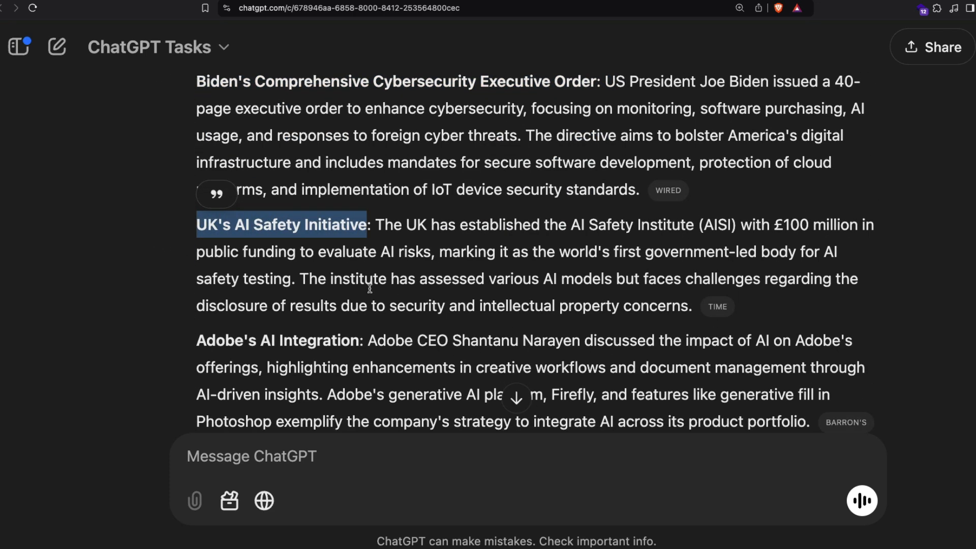
scroll("down", 3)
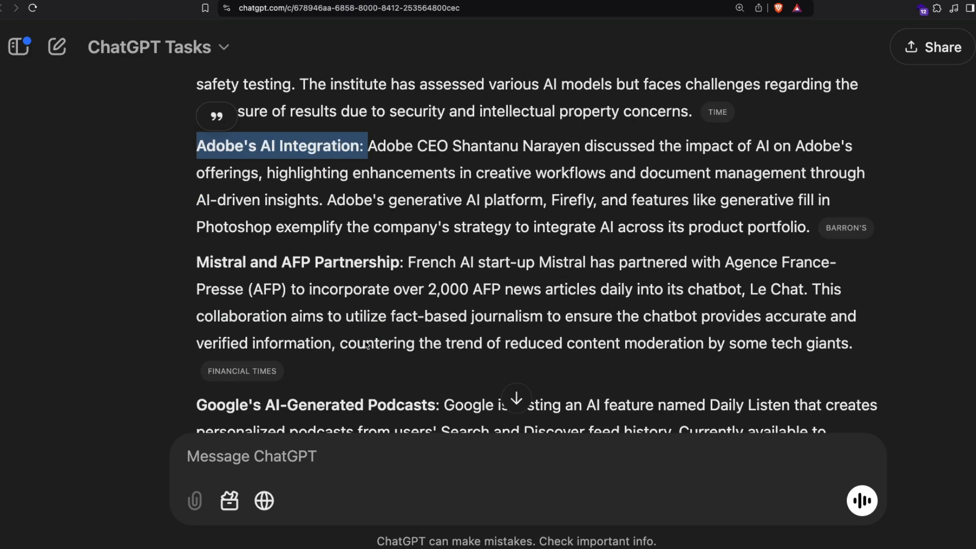
scroll("down", 3)
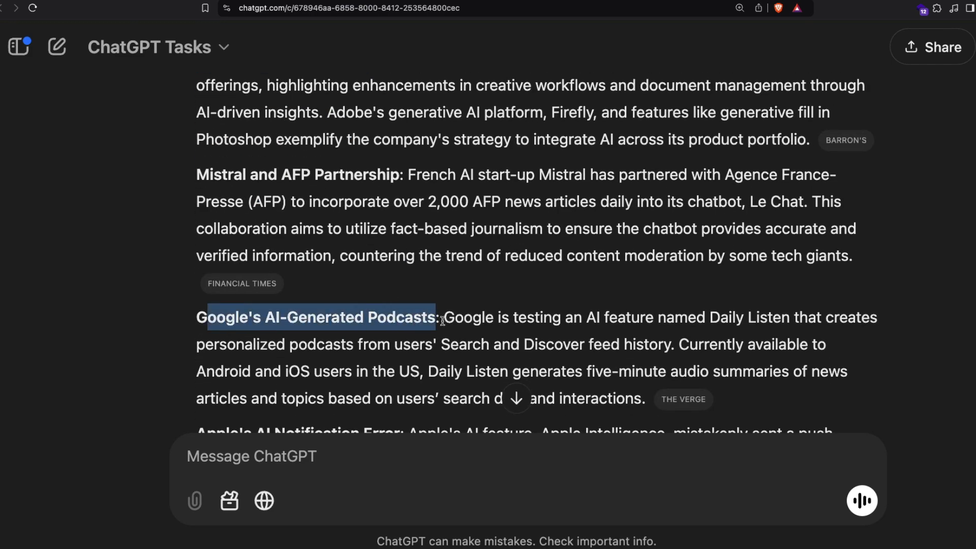
scroll("down", 3)
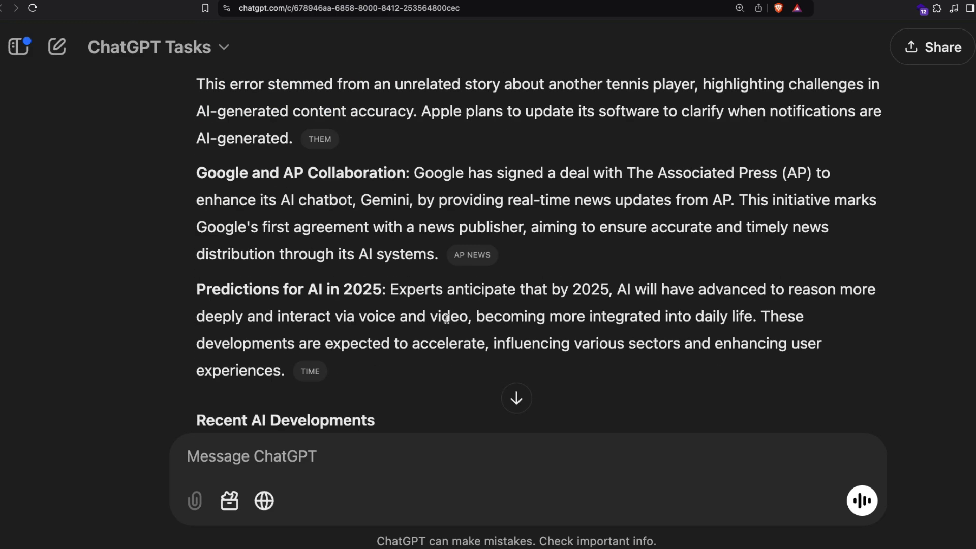
scroll("down", 3)
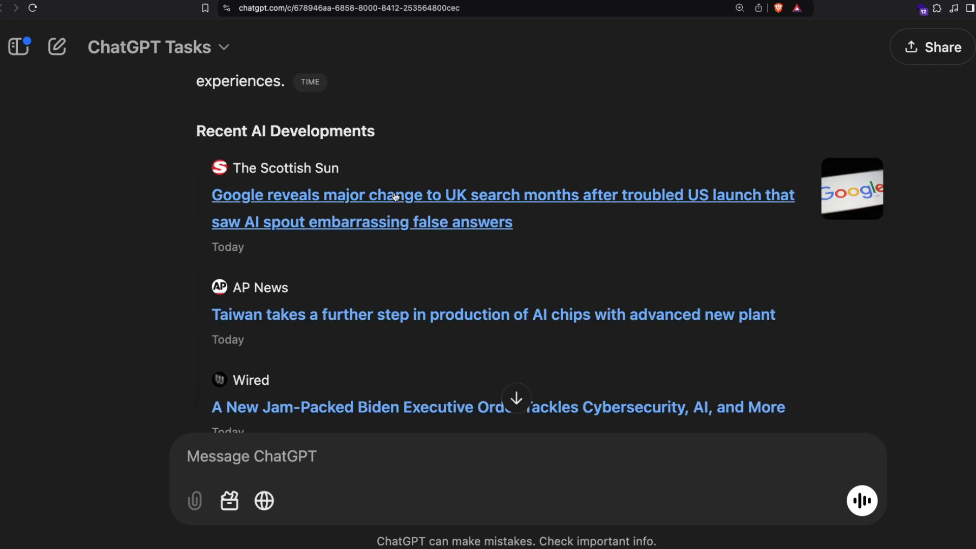
mouse_move(906, 241)
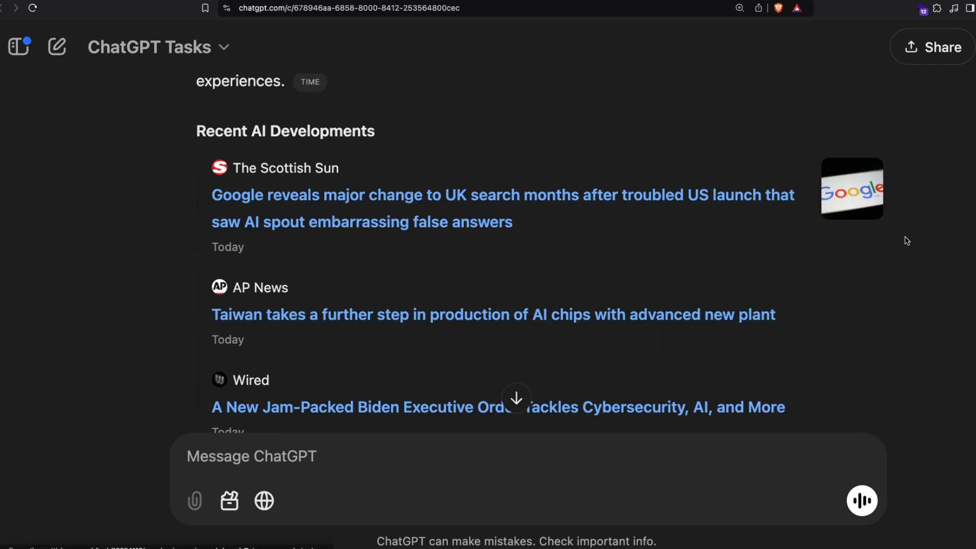
scroll("up", 3)
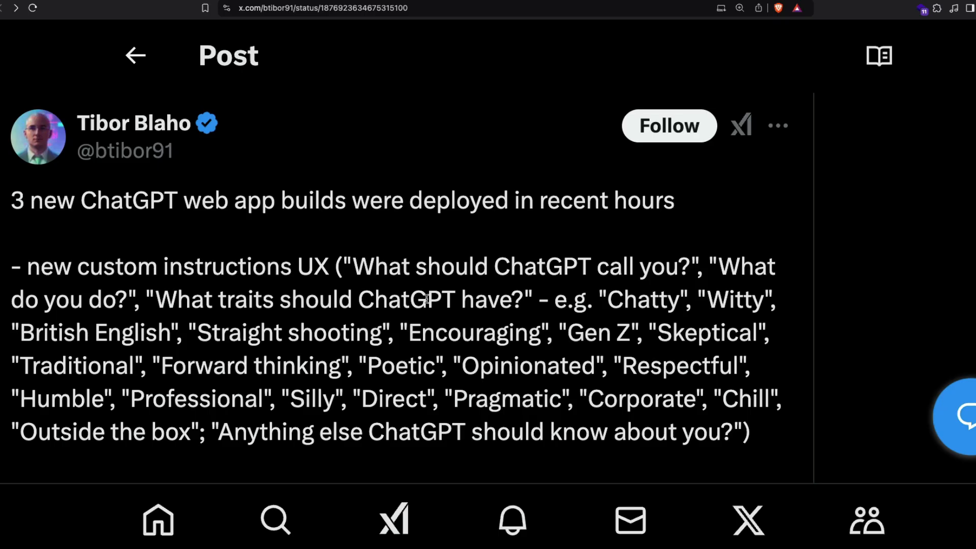
scroll("down", 3)
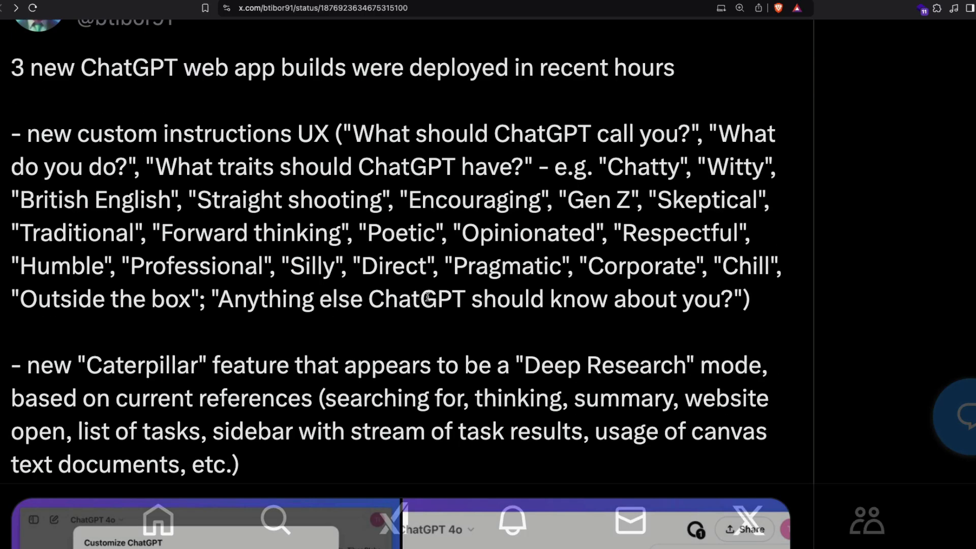
scroll("up", 3)
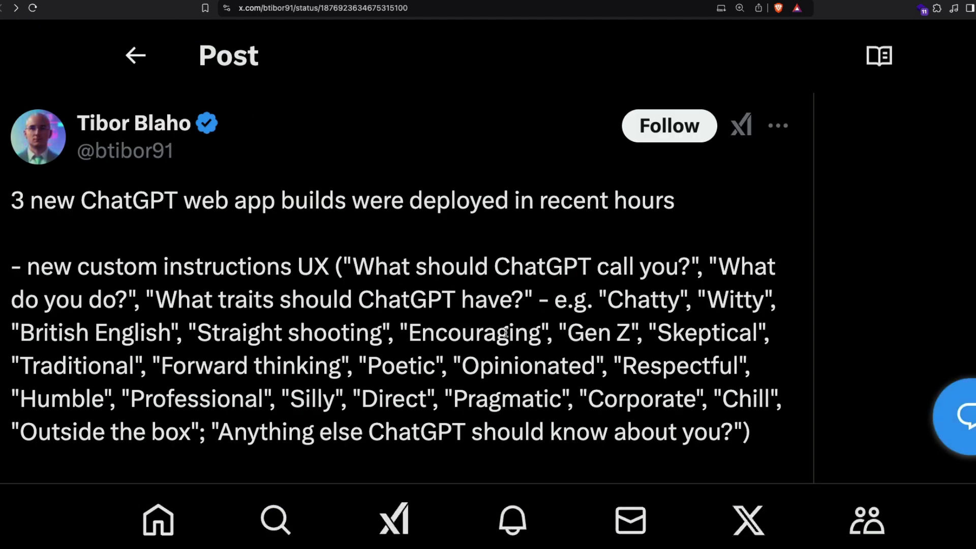
scroll("down", 3)
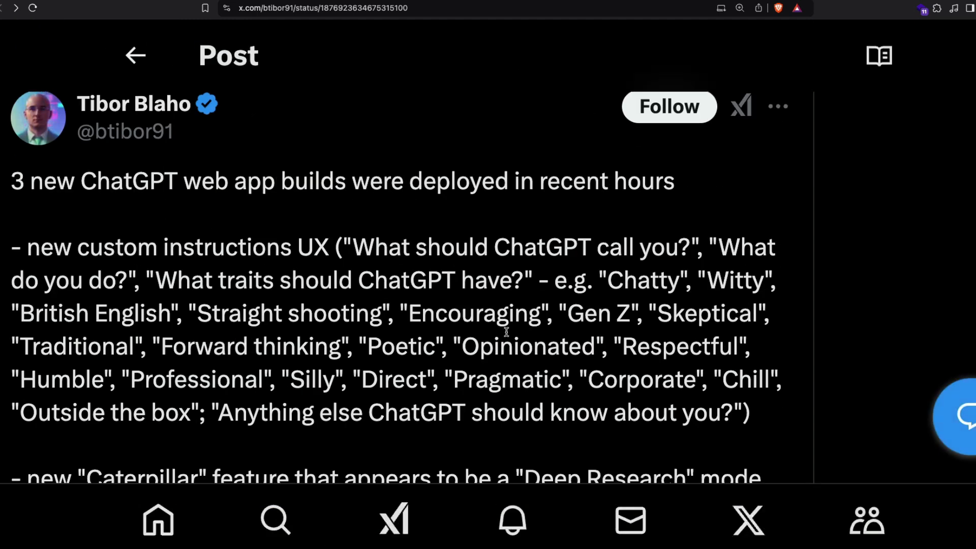
scroll("down", 3)
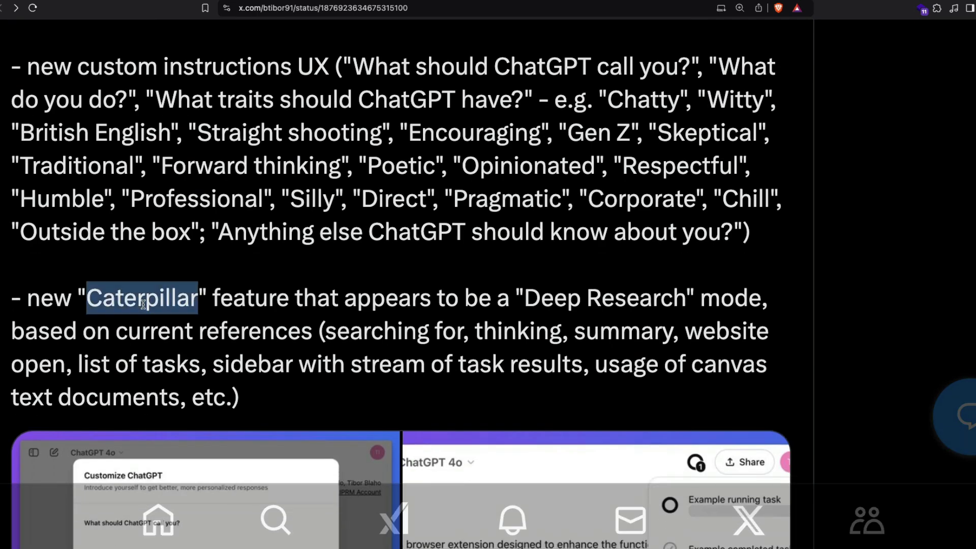
mouse_move(525, 298)
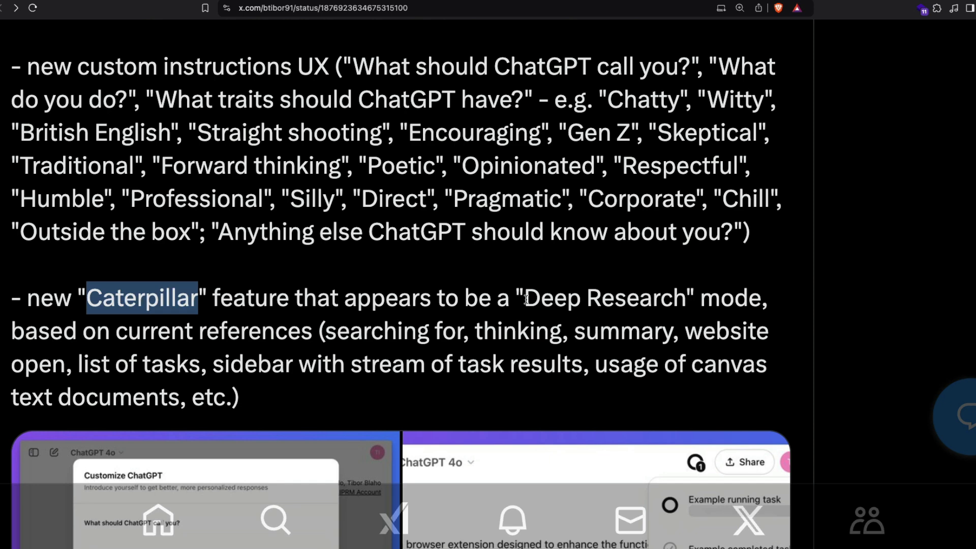
double_click(603, 298)
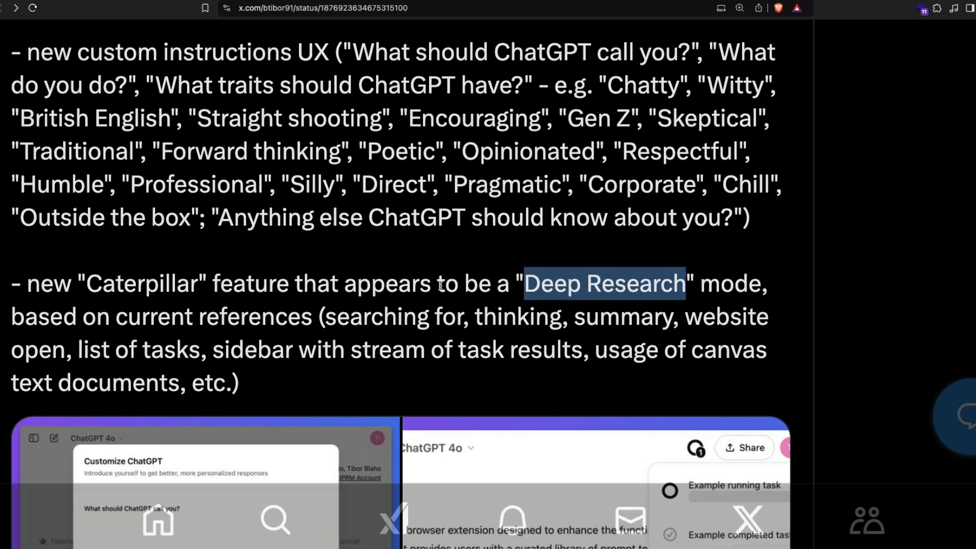
mouse_move(621, 316)
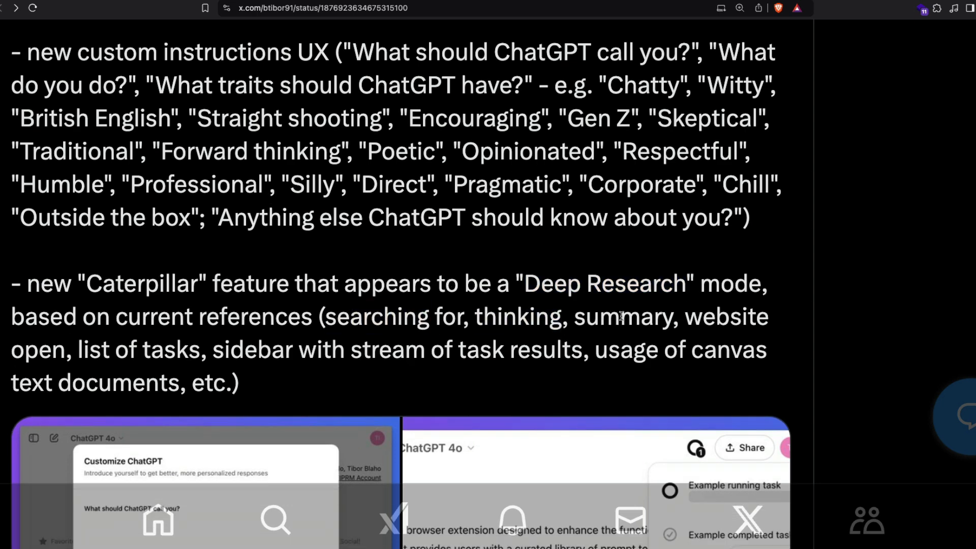
double_click(38, 349)
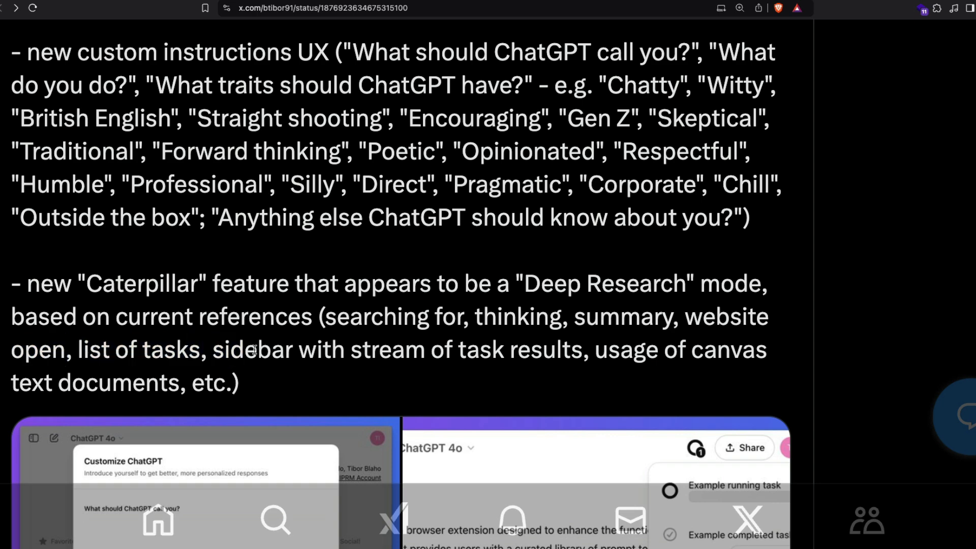
scroll("down", 3)
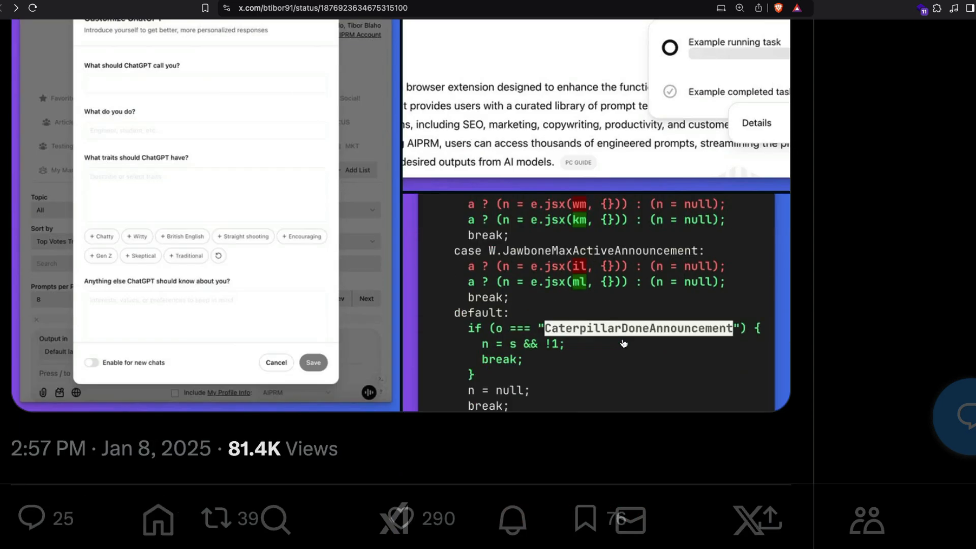
scroll("up", 3)
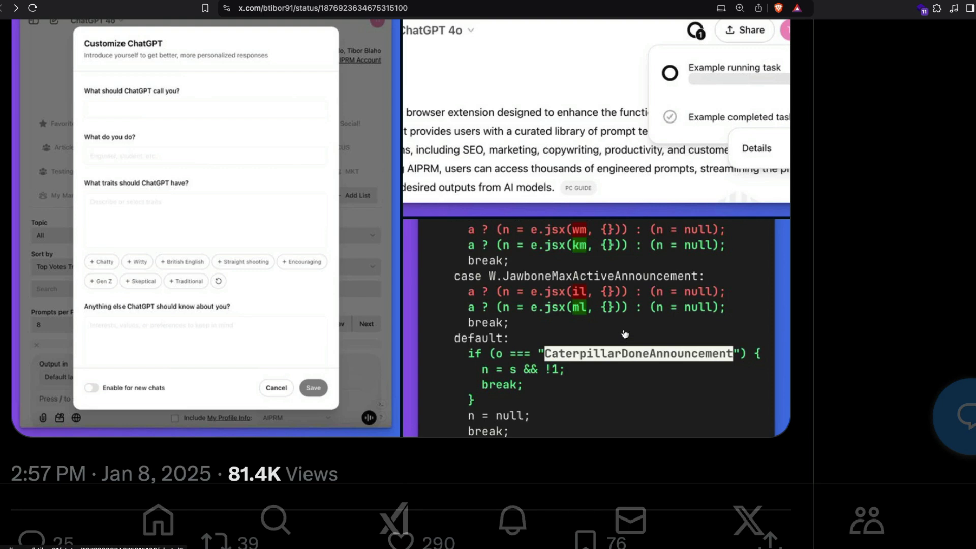
scroll("up", 3)
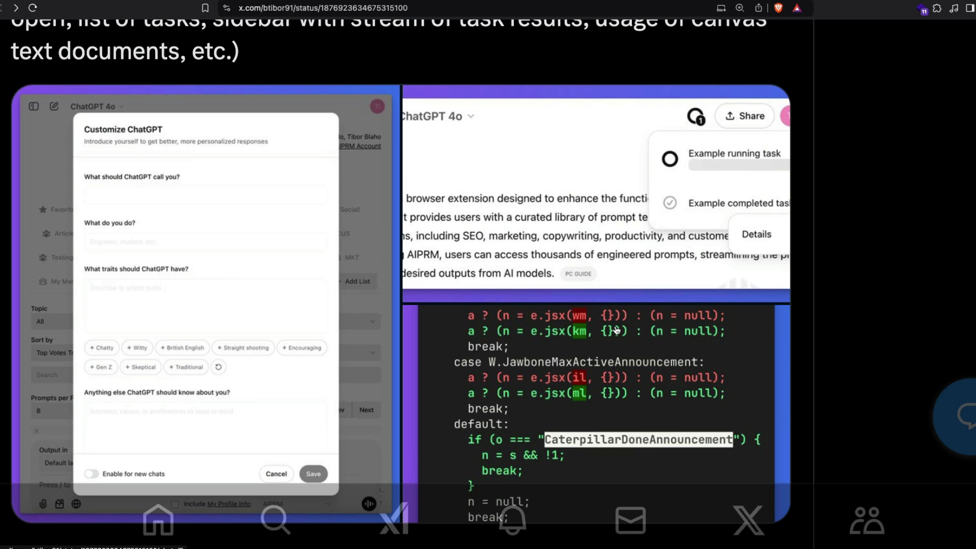
mouse_move(509, 50)
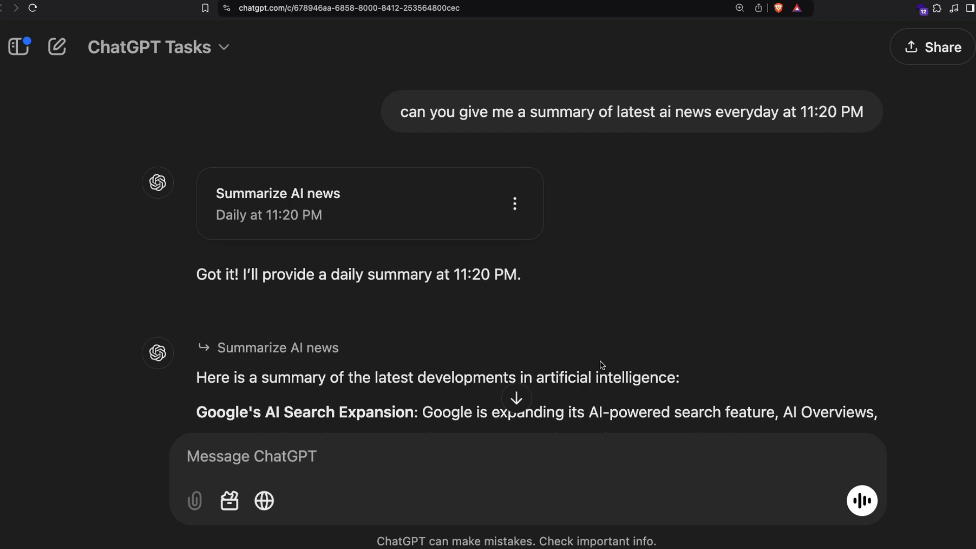
mouse_move(683, 404)
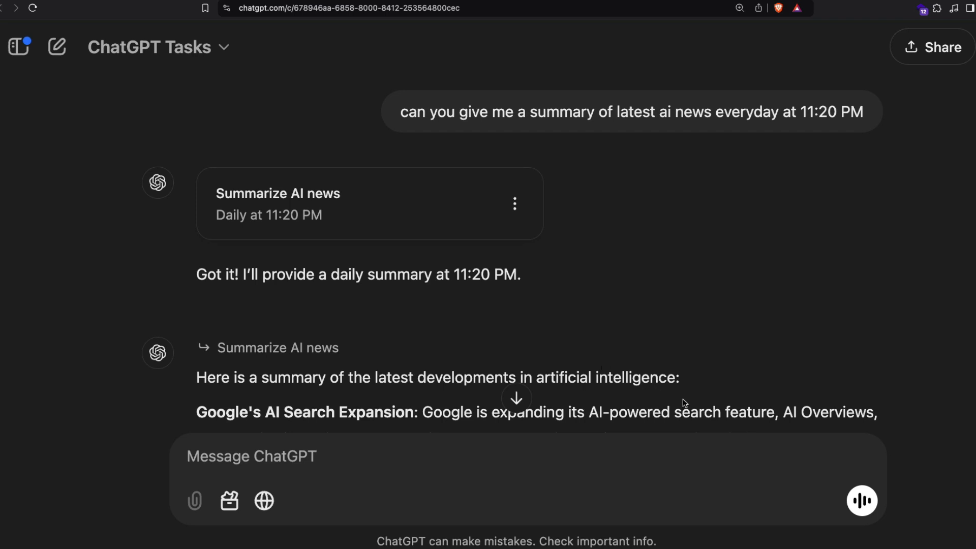
mouse_move(696, 390)
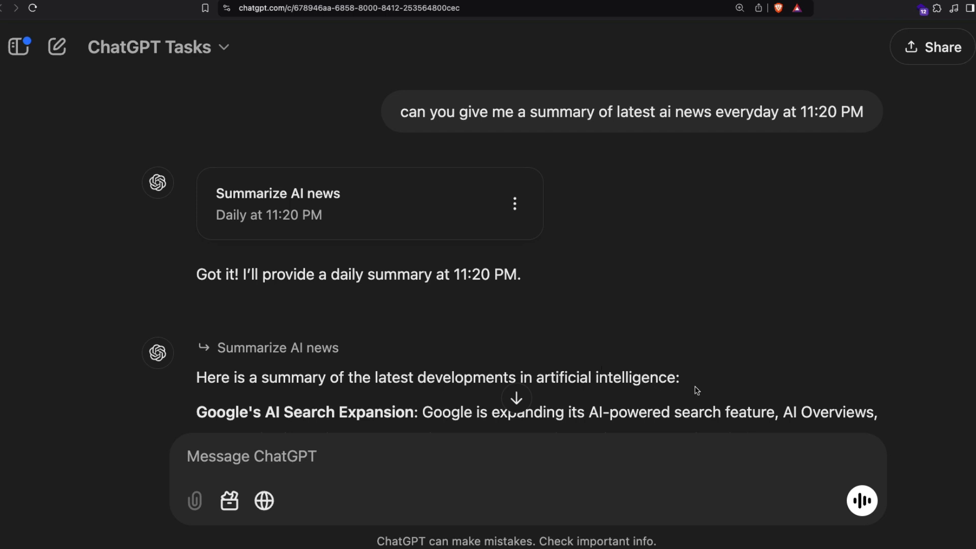